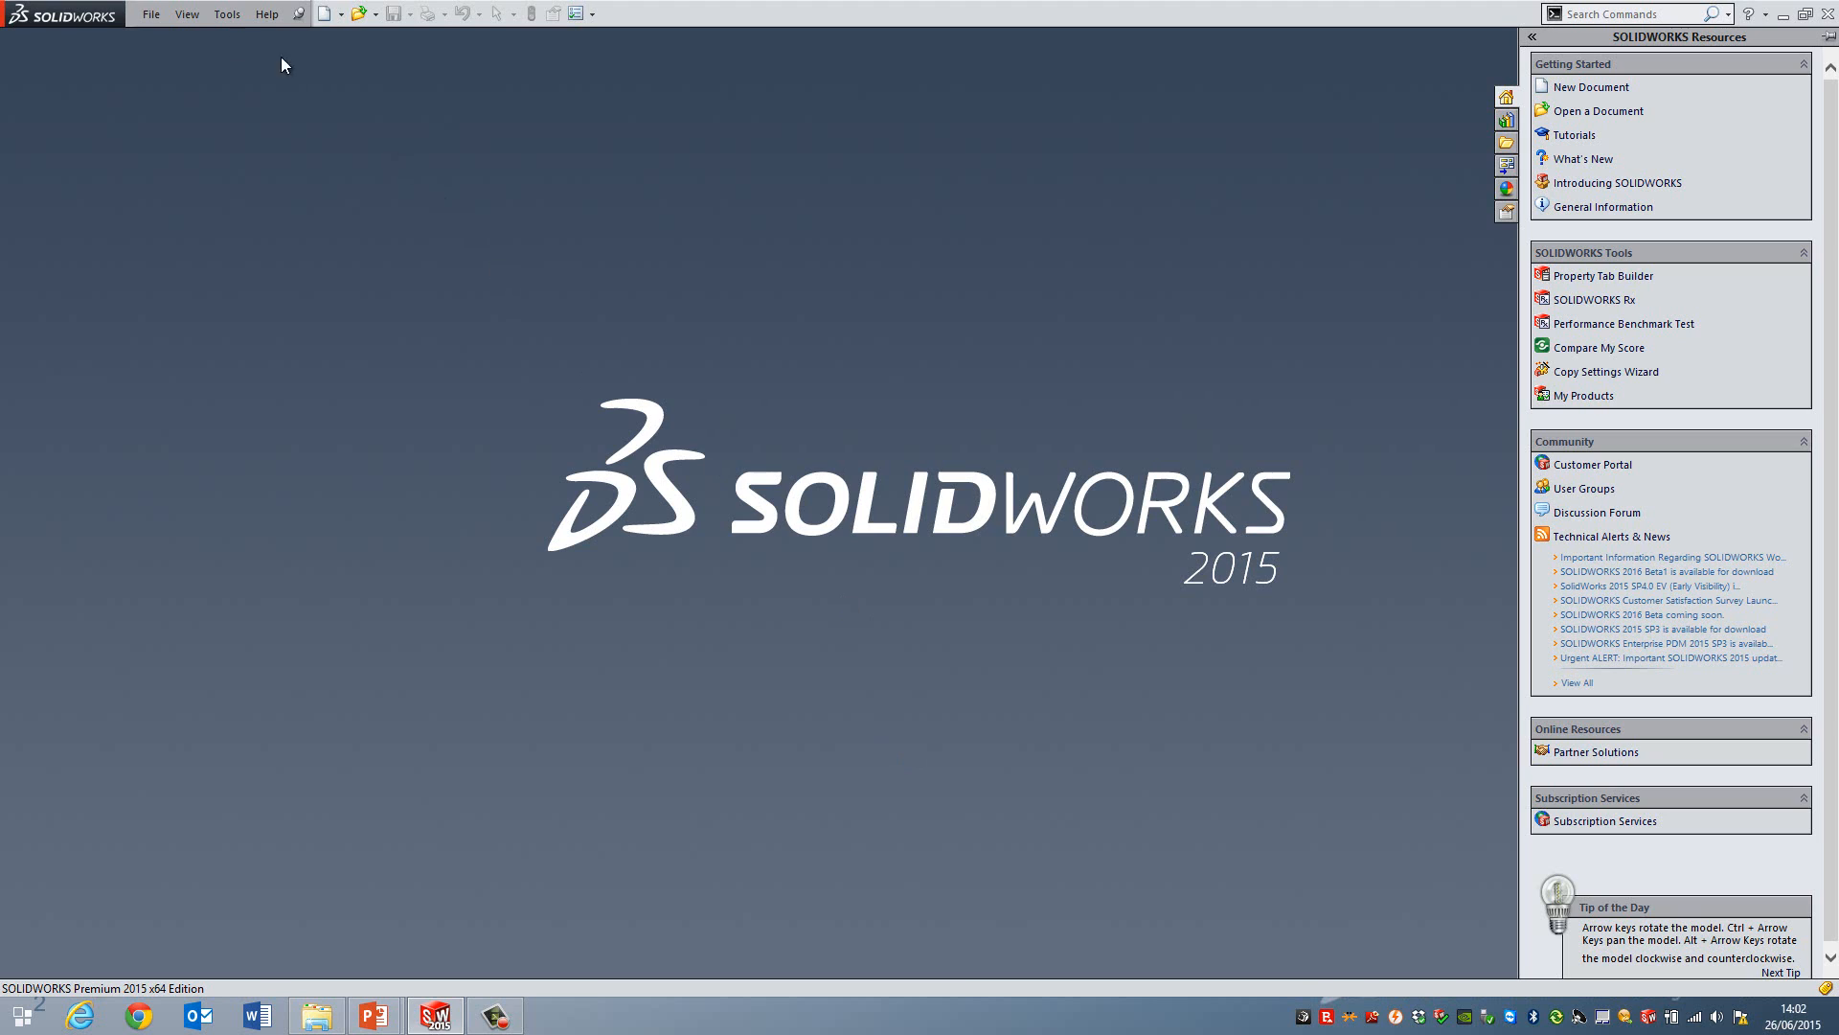
Step: Open IGESimport.SLDPRT from the File menu's recent documents list
{"action": "left_click", "coordinate": [149, 13]}
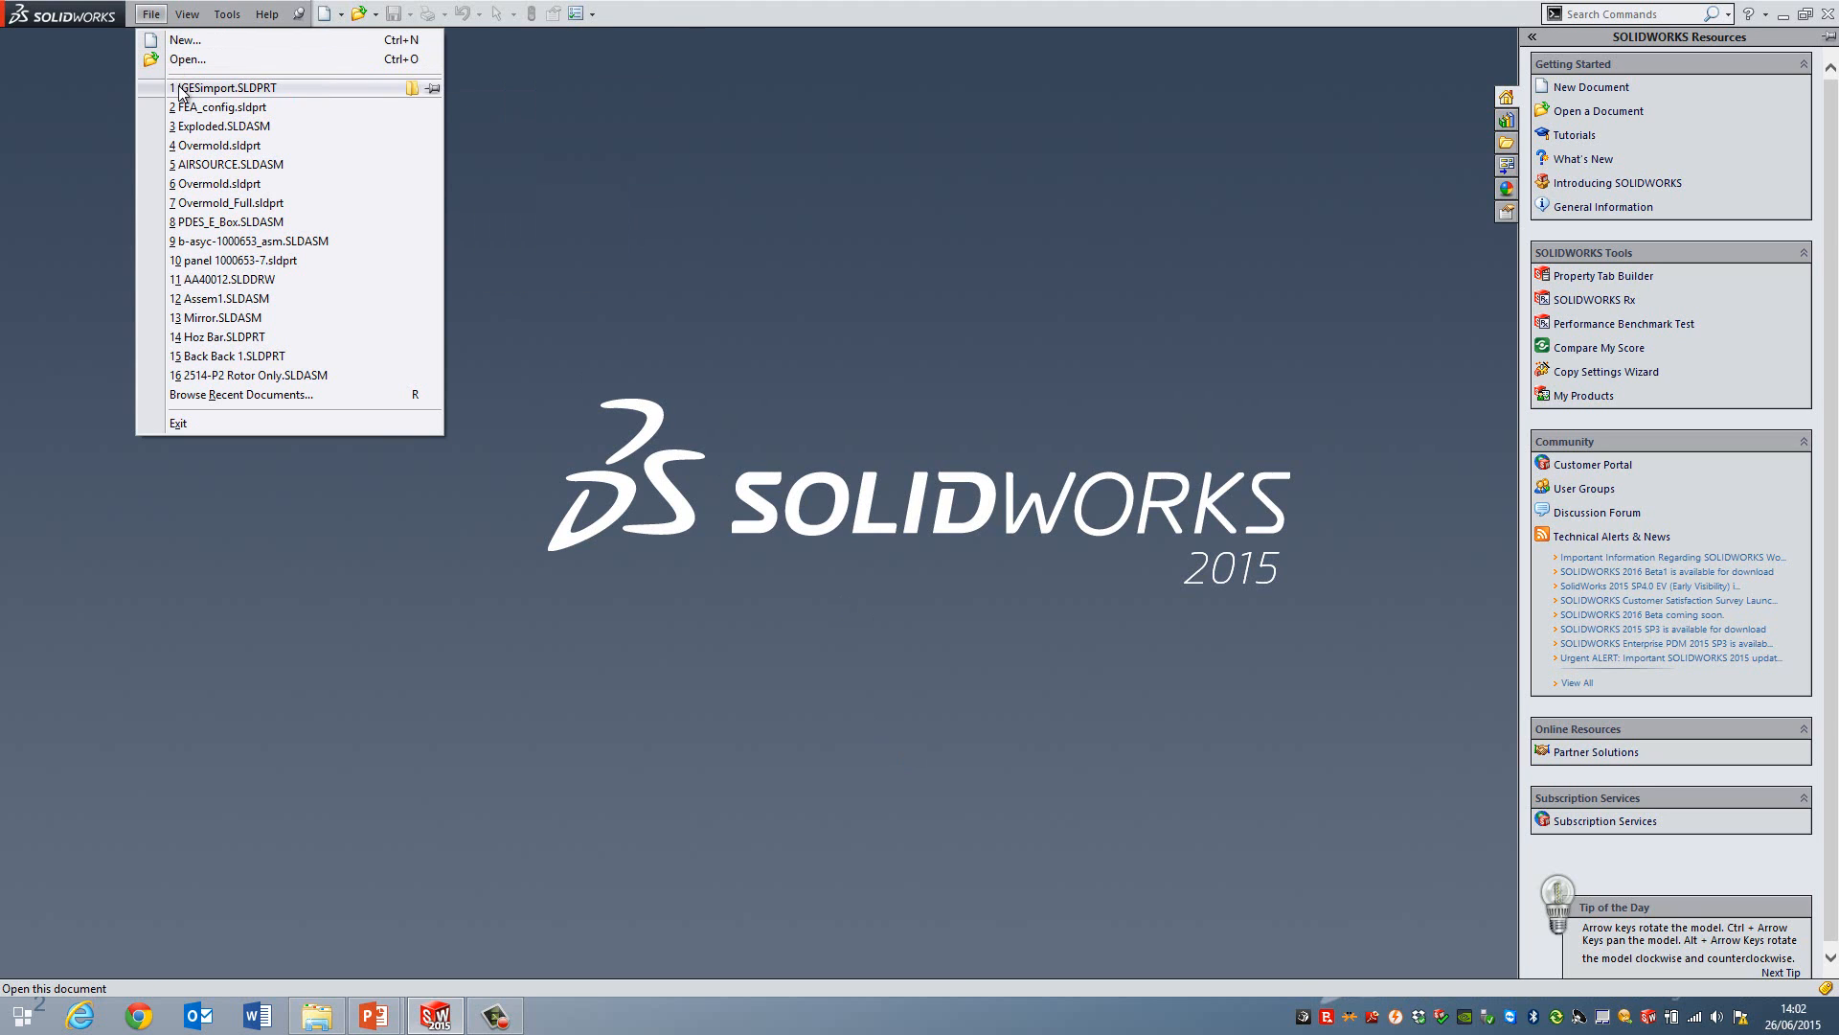
{"action": "left_click", "coordinate": [972, 397]}
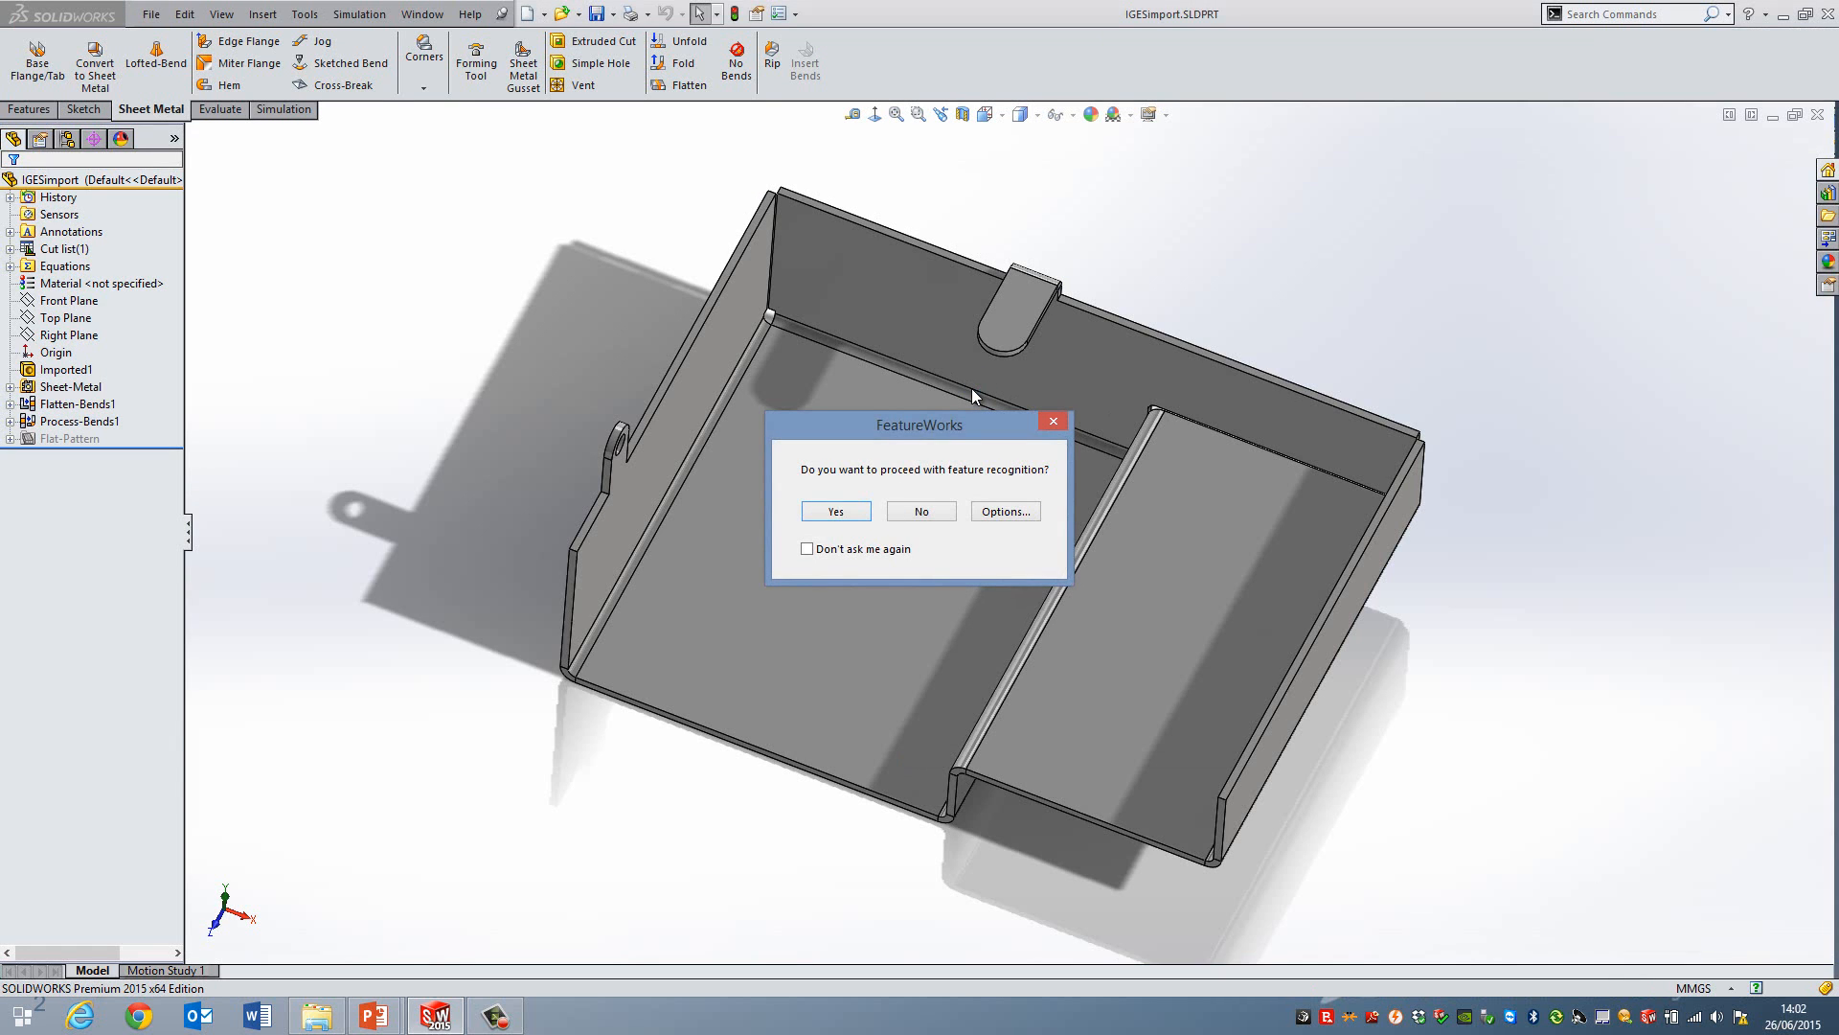
Step: Dismiss the FeatureWorks prompt and flatten the tray with the Sheet Metal Flatten command
{"action": "left_click", "coordinate": [922, 510]}
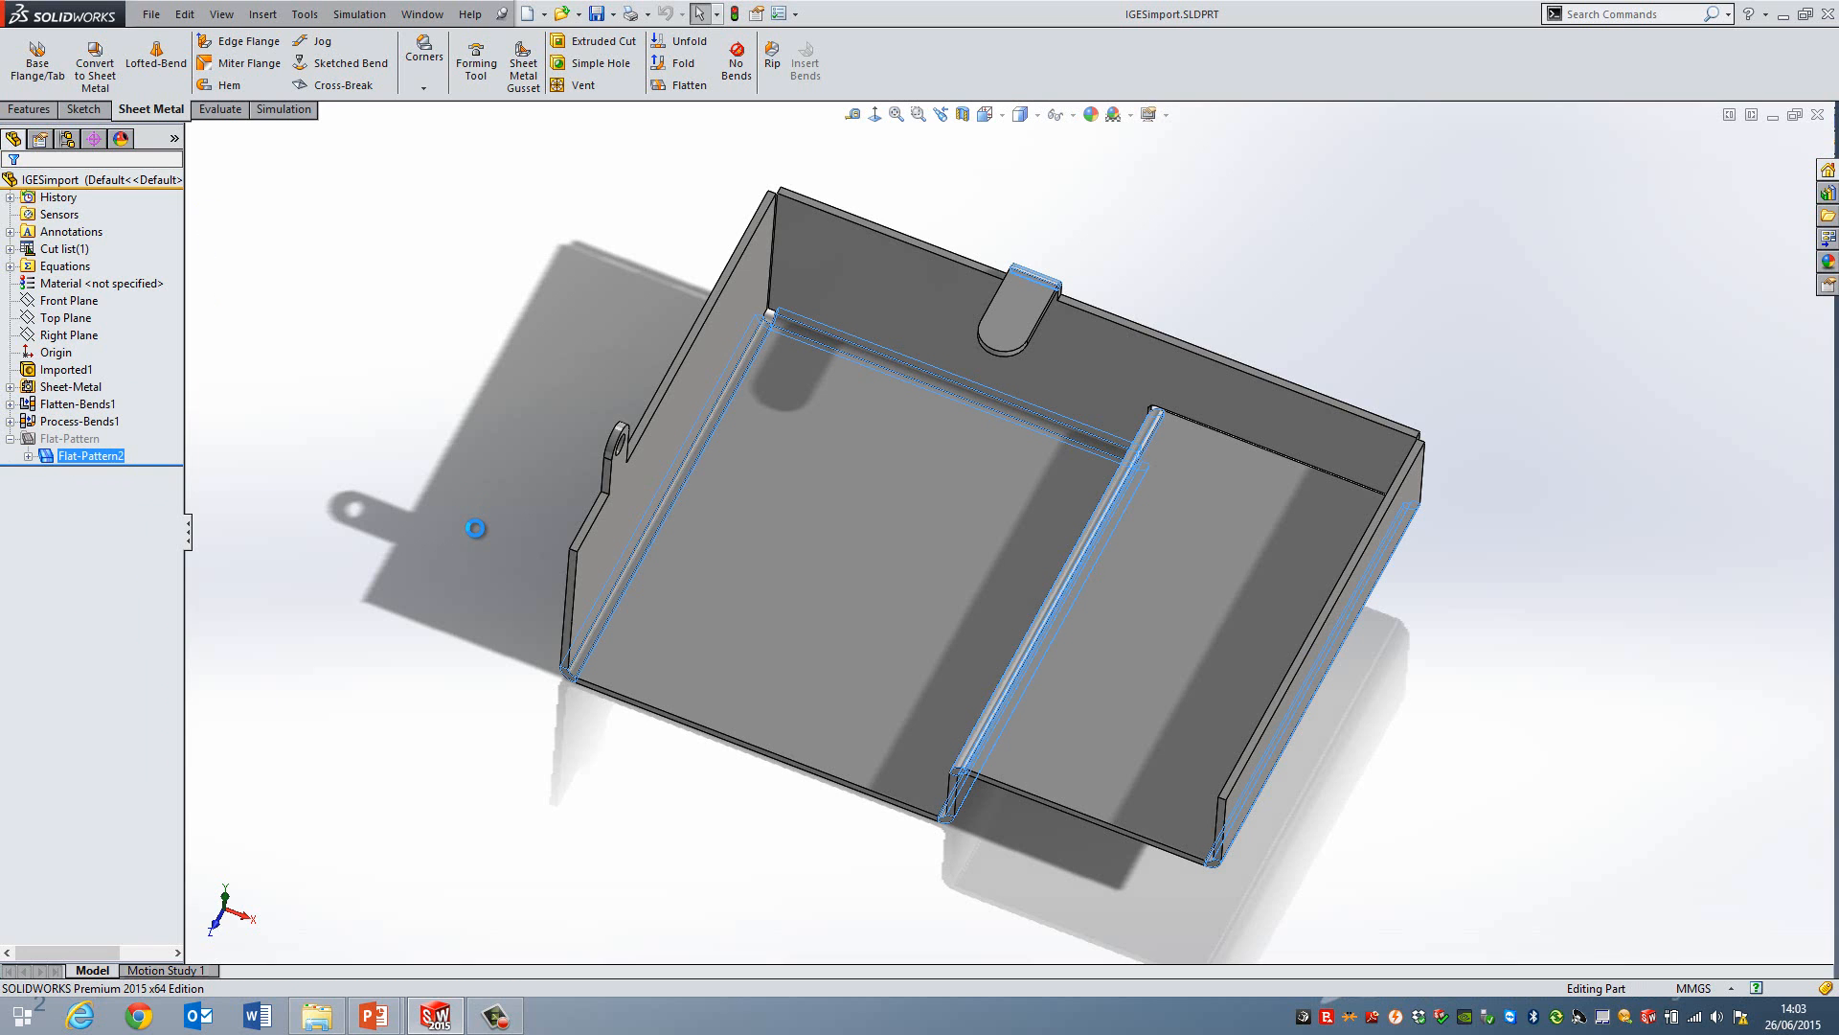
{"action": "left_click", "coordinate": [682, 85]}
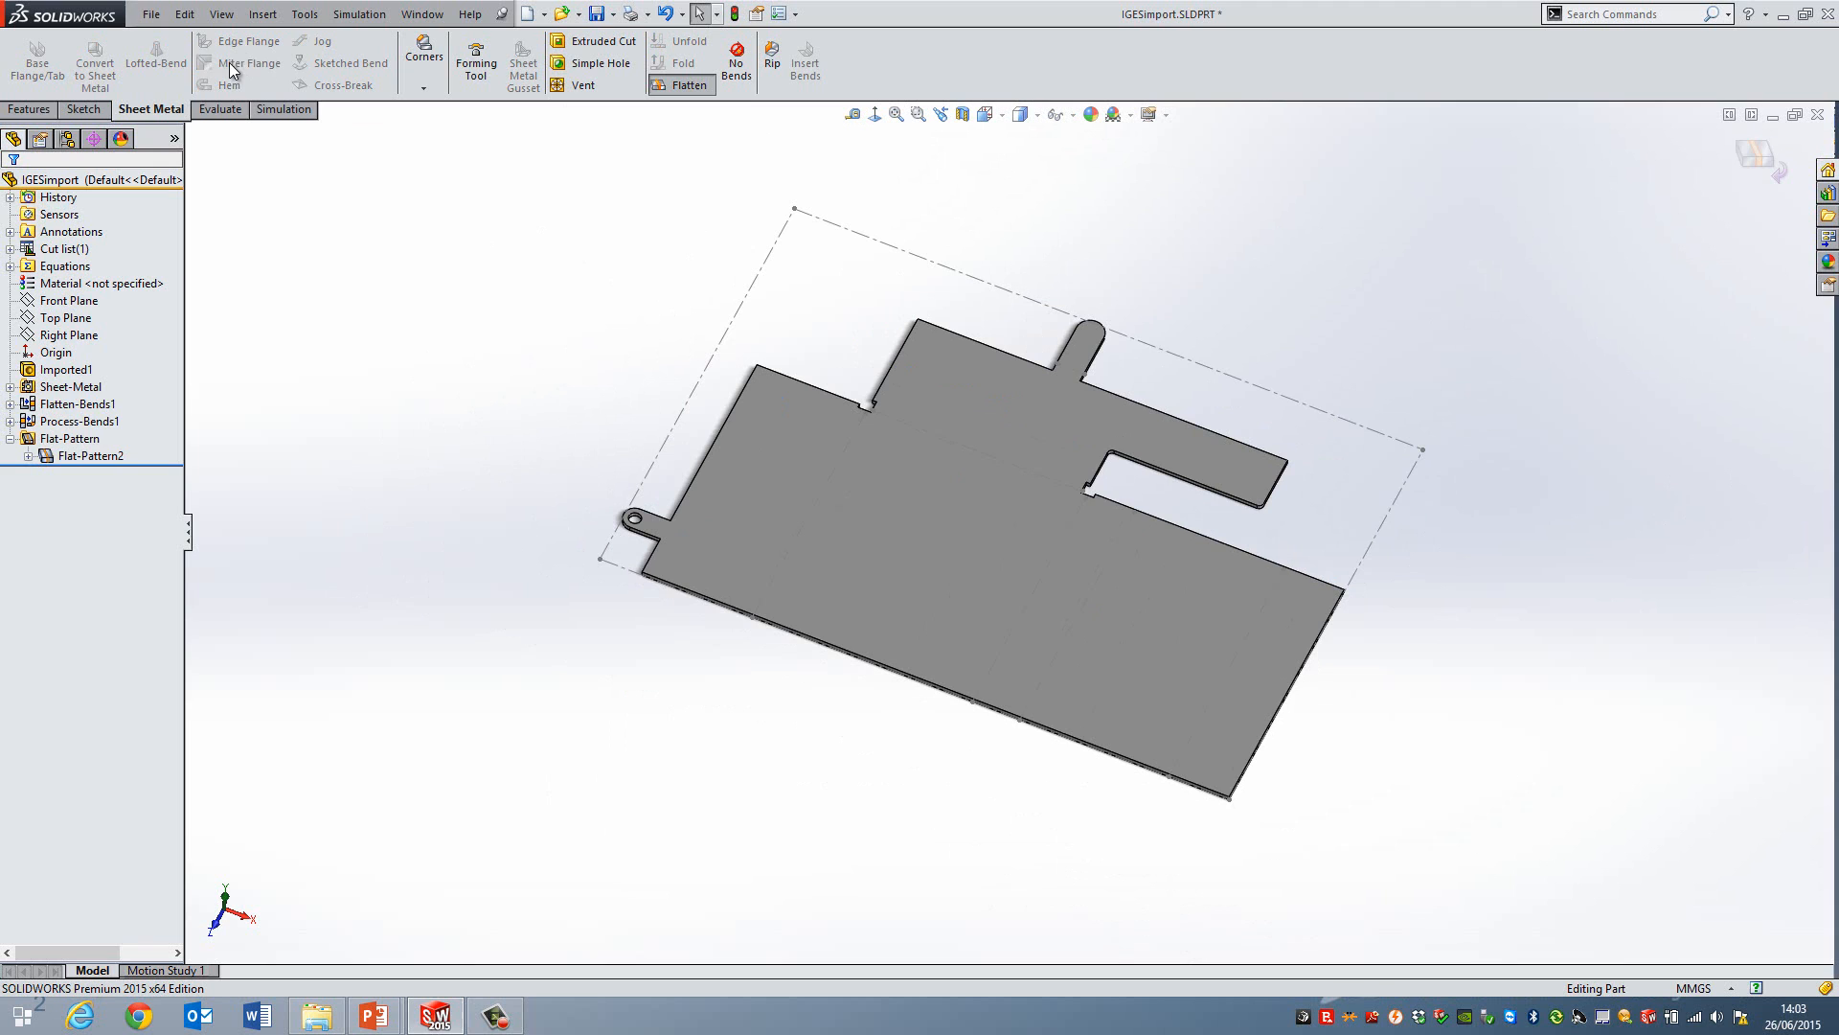
{"action": "left_click", "coordinate": [149, 14]}
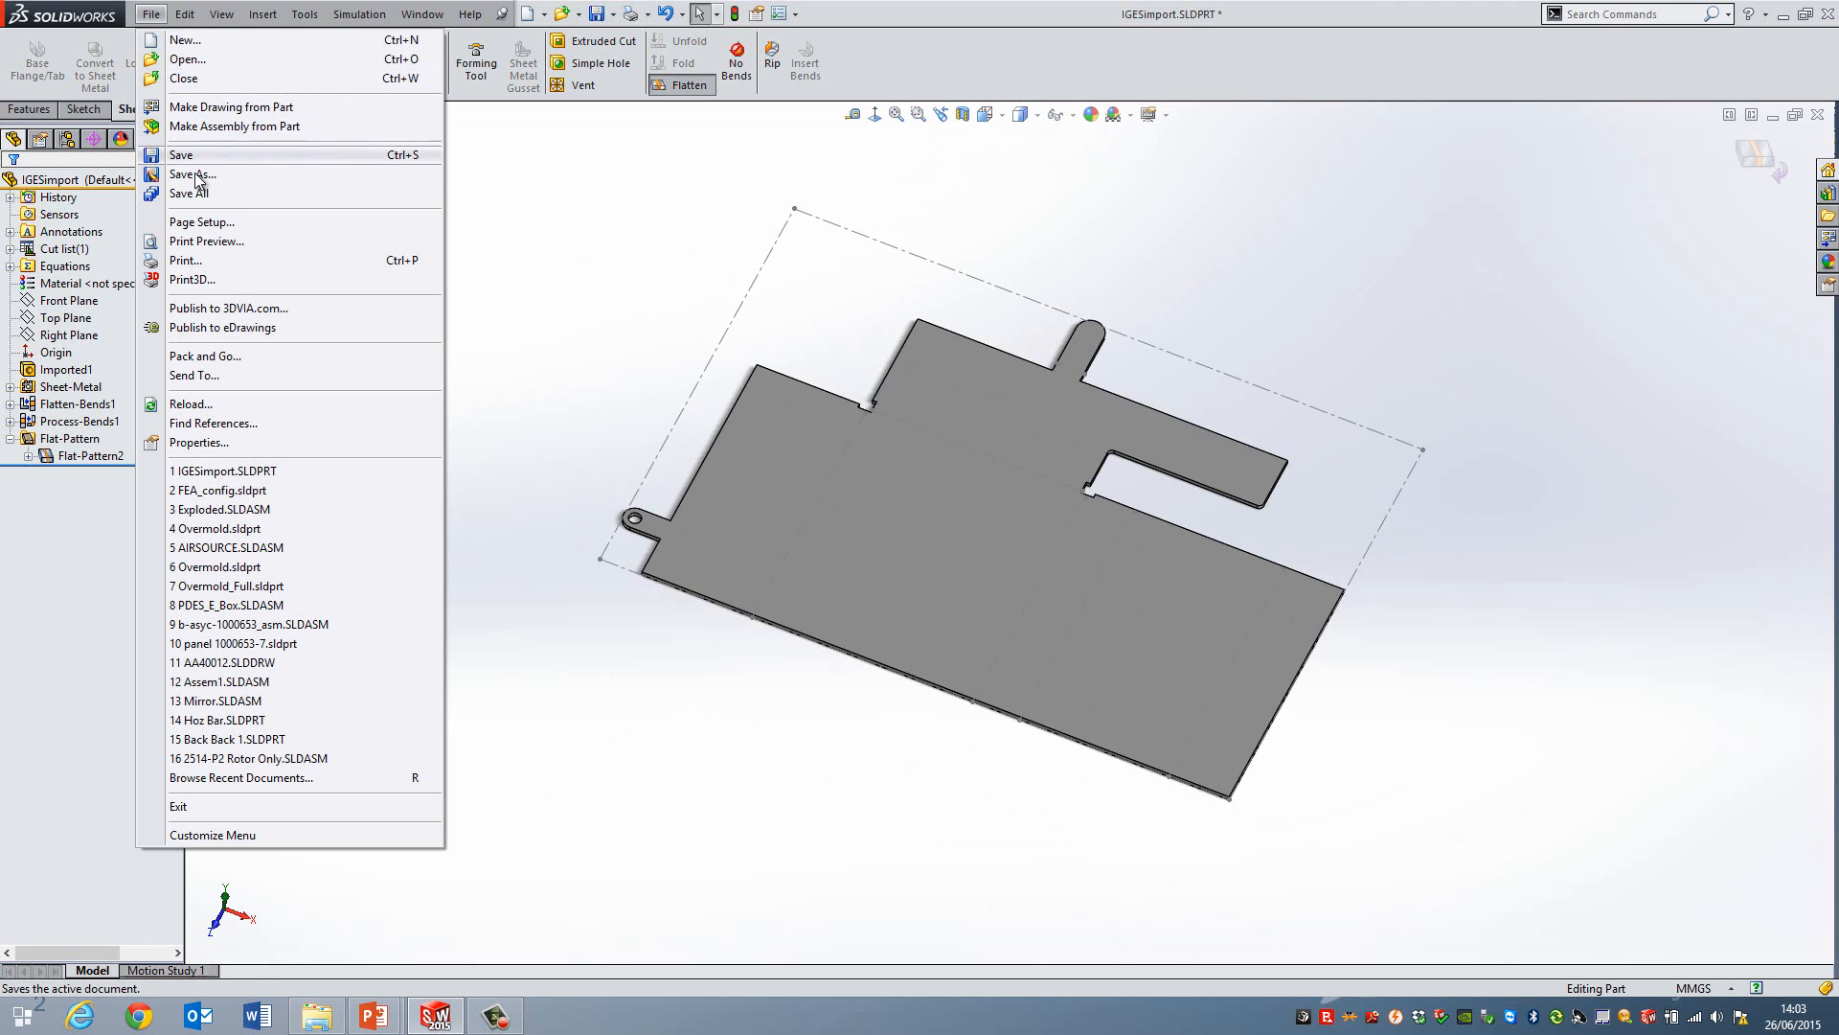
{"action": "mouse_move", "coordinate": [188, 174]}
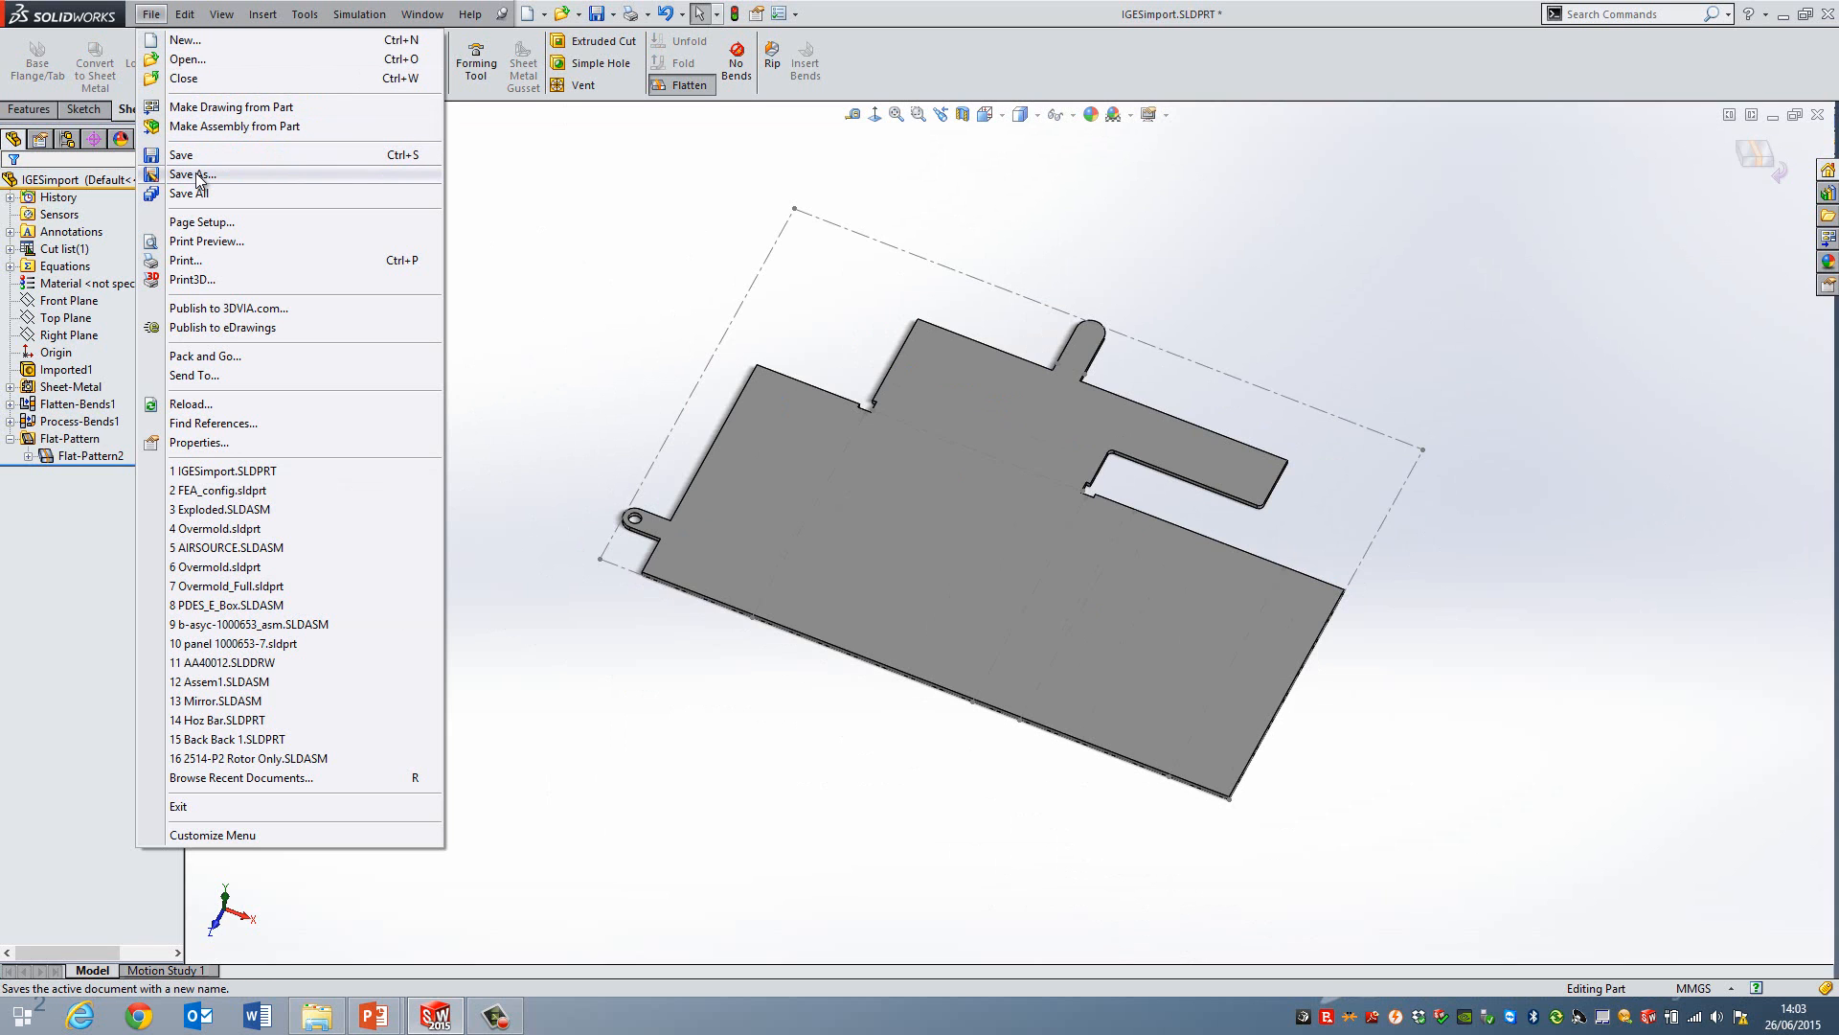
Step: Save the flat pattern as a Dxf (*.dxf) file via Save As
{"action": "left_click", "coordinate": [192, 174]}
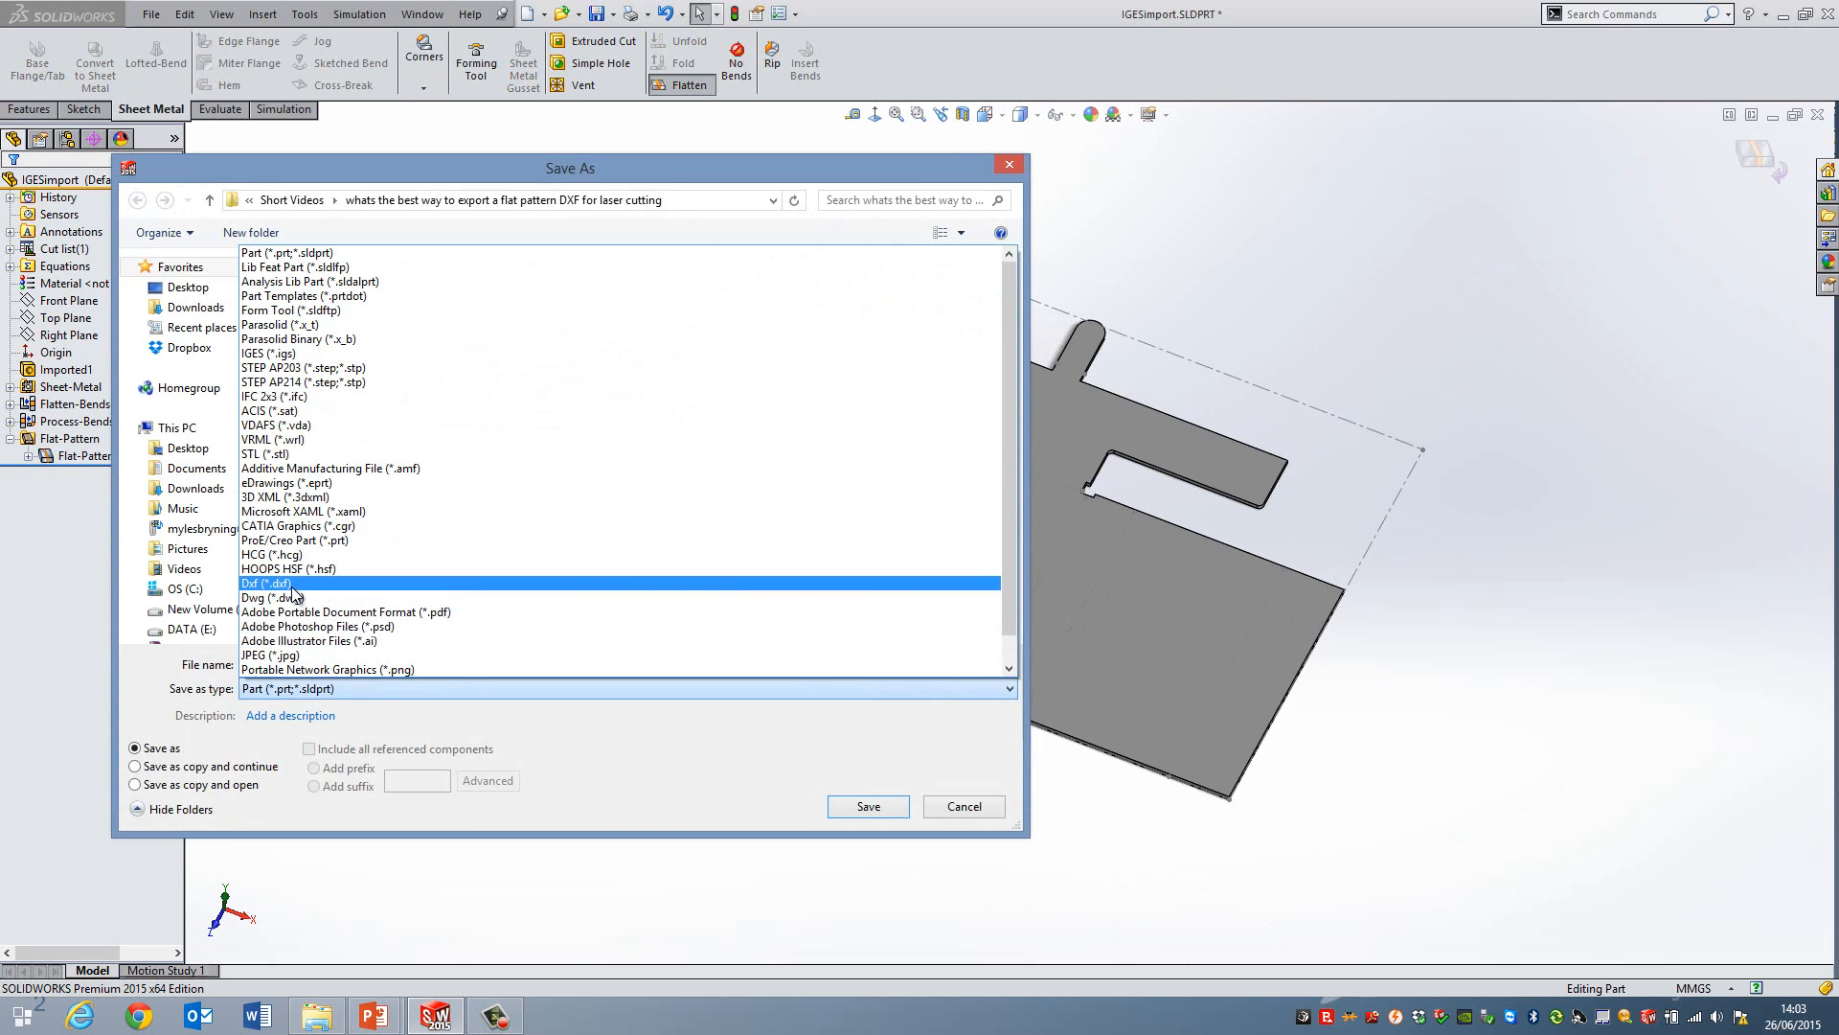
{"action": "left_click", "coordinate": [265, 582]}
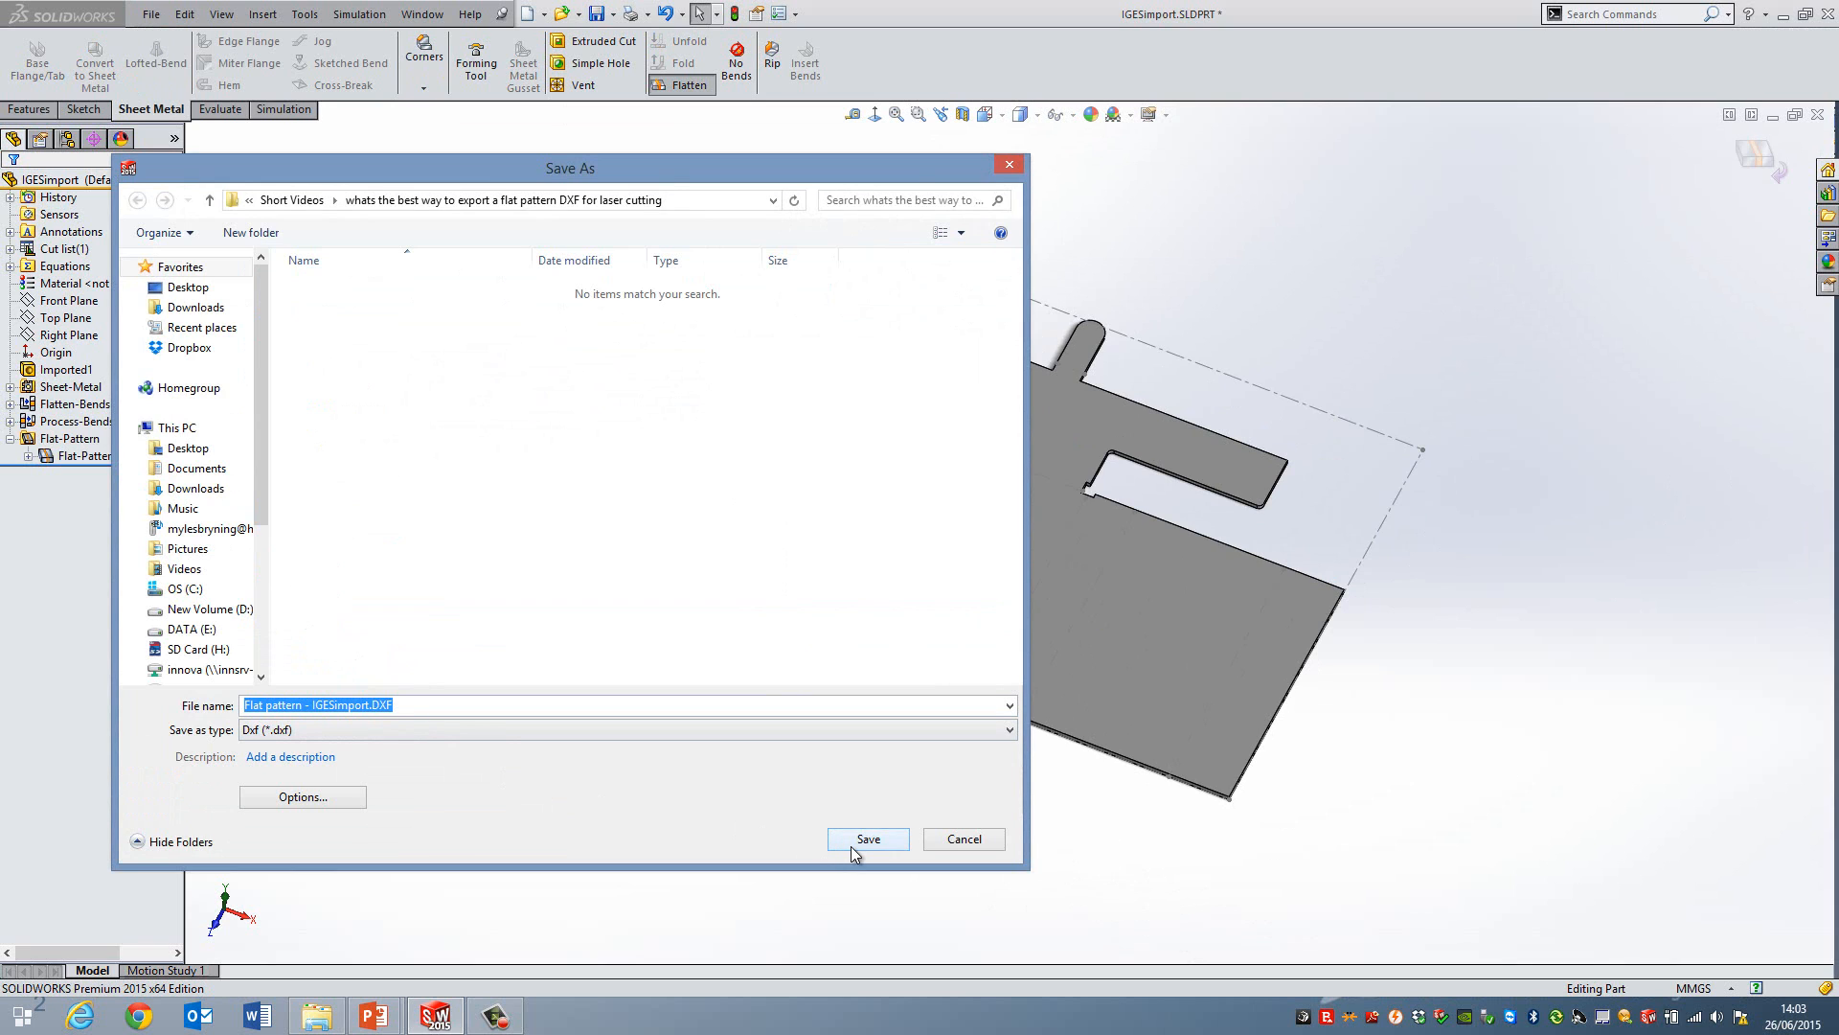
{"action": "left_click", "coordinate": [866, 840]}
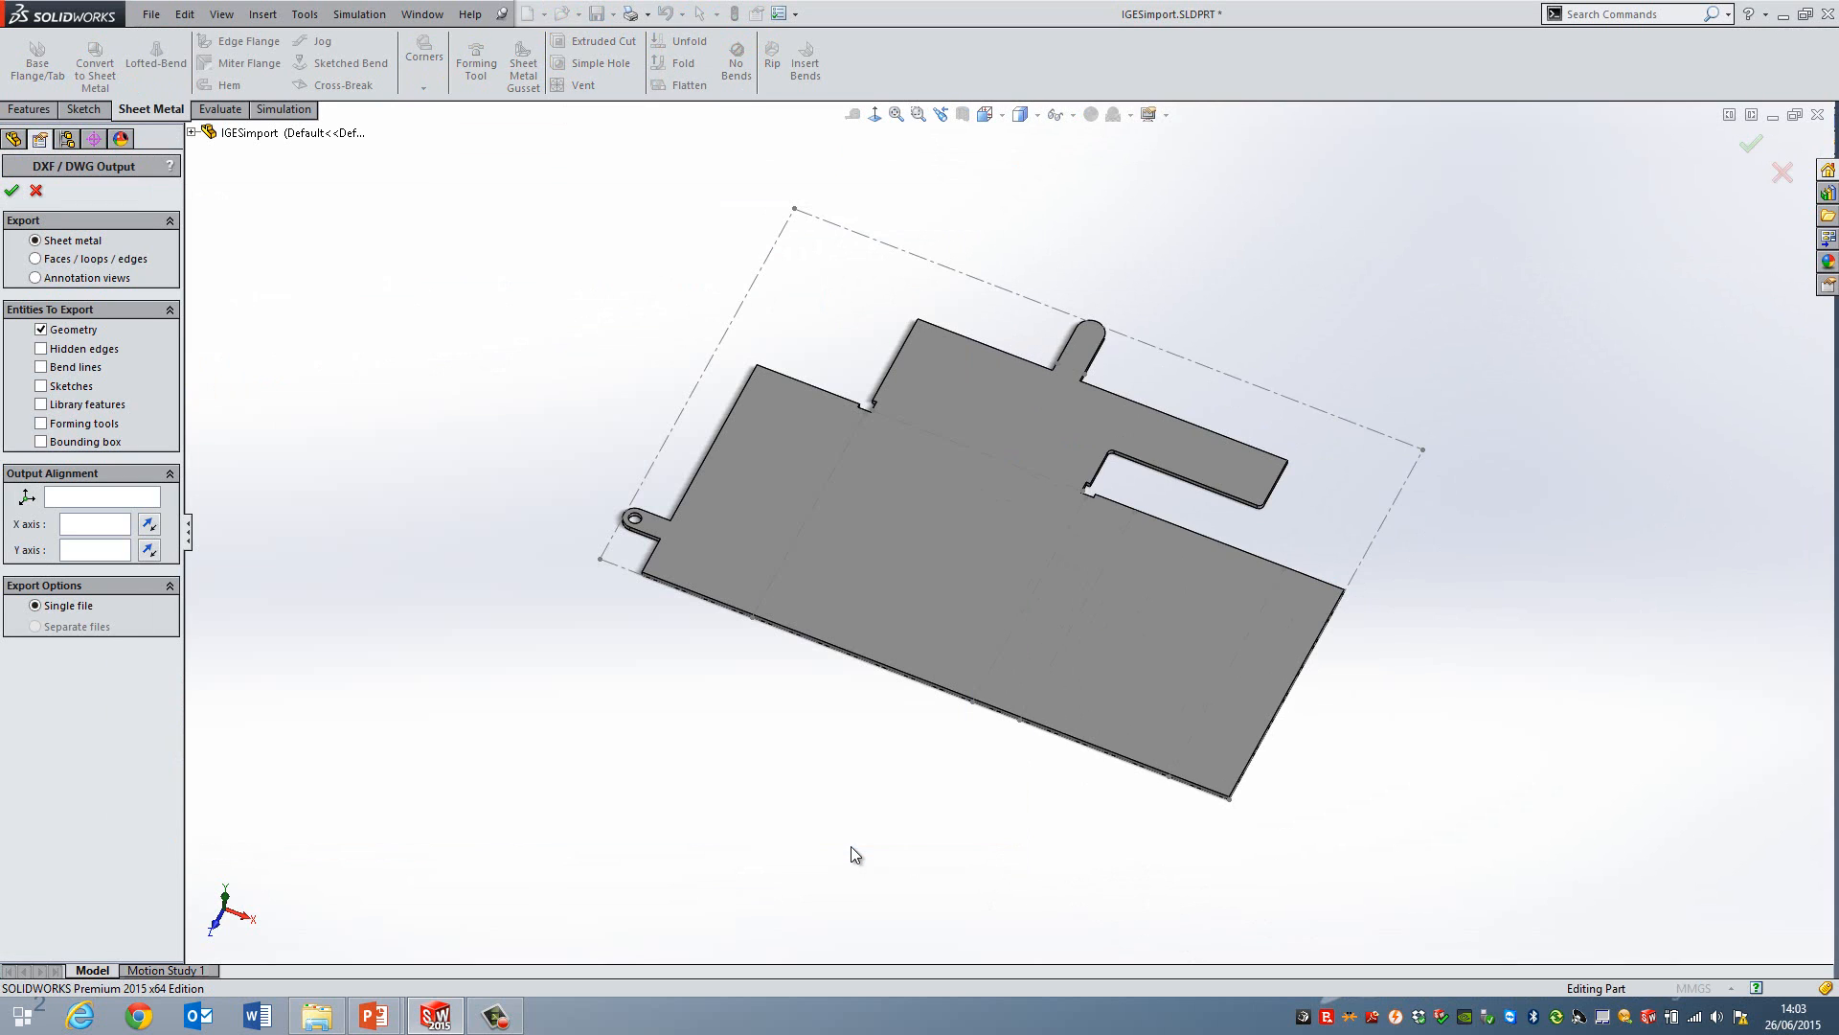
{"action": "mouse_move", "coordinate": [136, 626]}
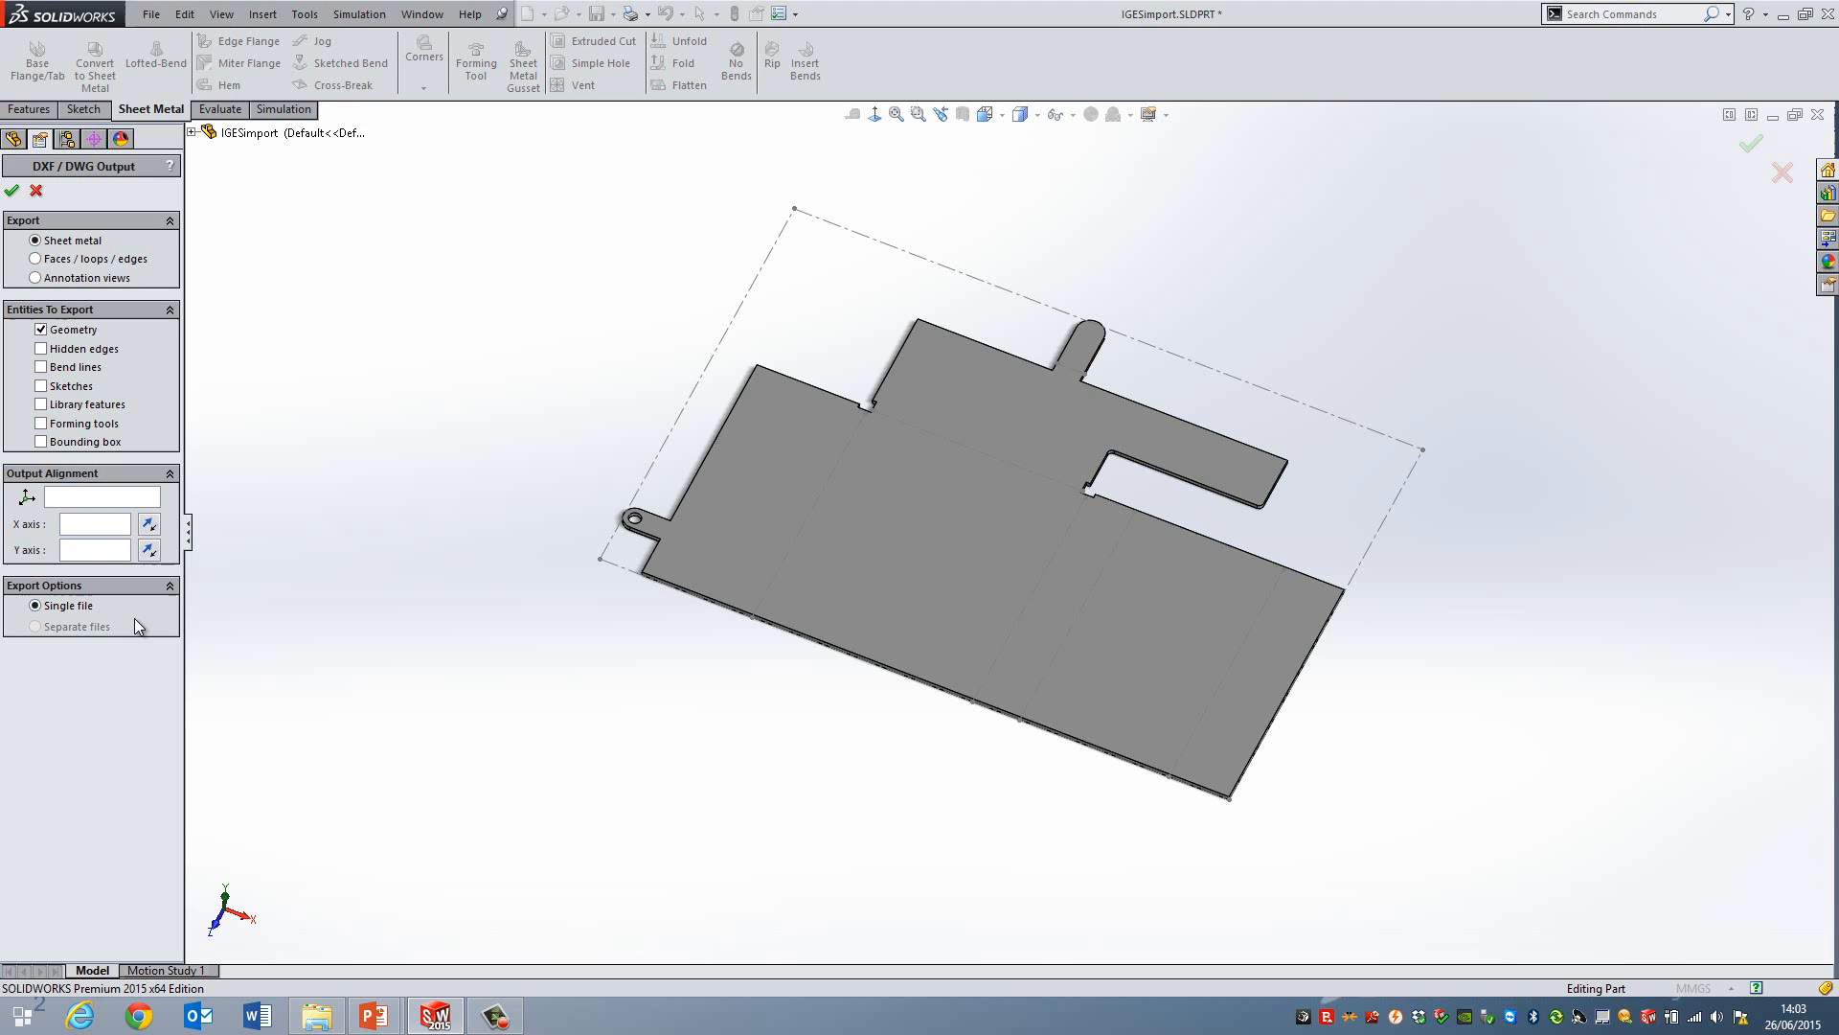
{"action": "mouse_move", "coordinate": [908, 341]}
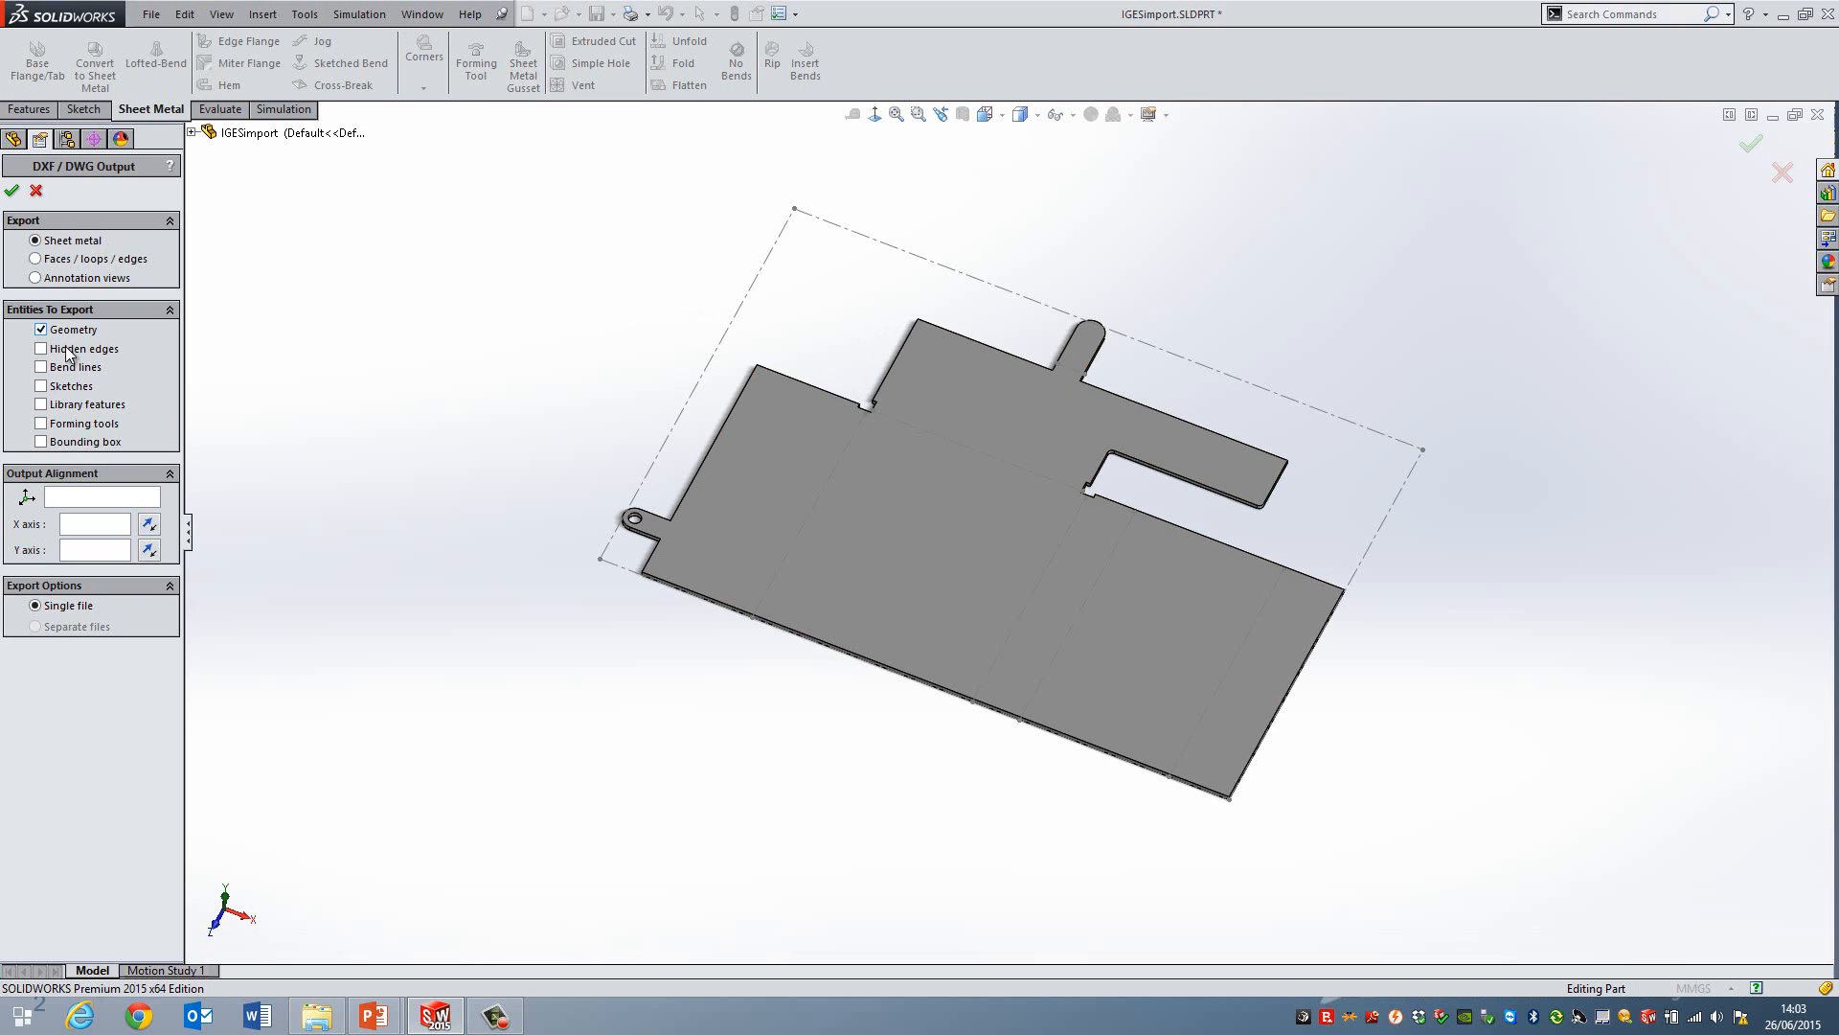
Step: Include Bend lines with Geometry in the DXF/DWG output and accept the settings
{"action": "left_click", "coordinate": [40, 366]}
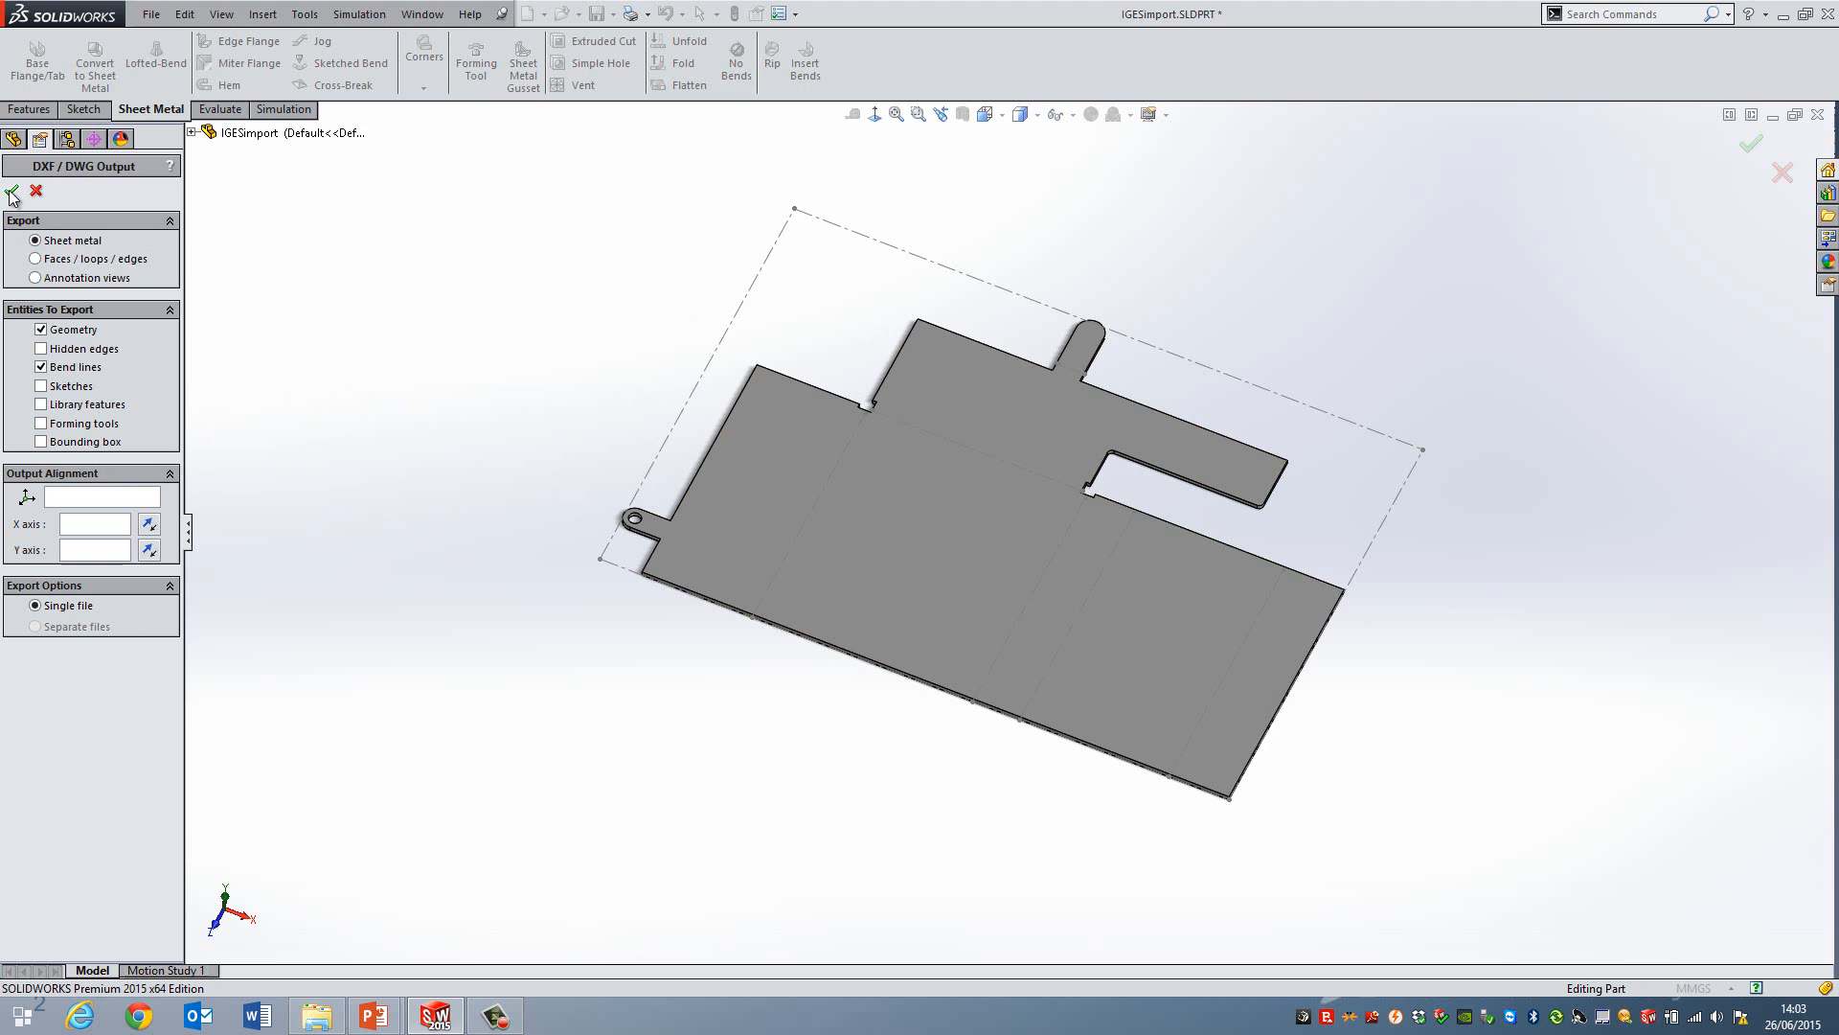
{"action": "left_click", "coordinate": [12, 189]}
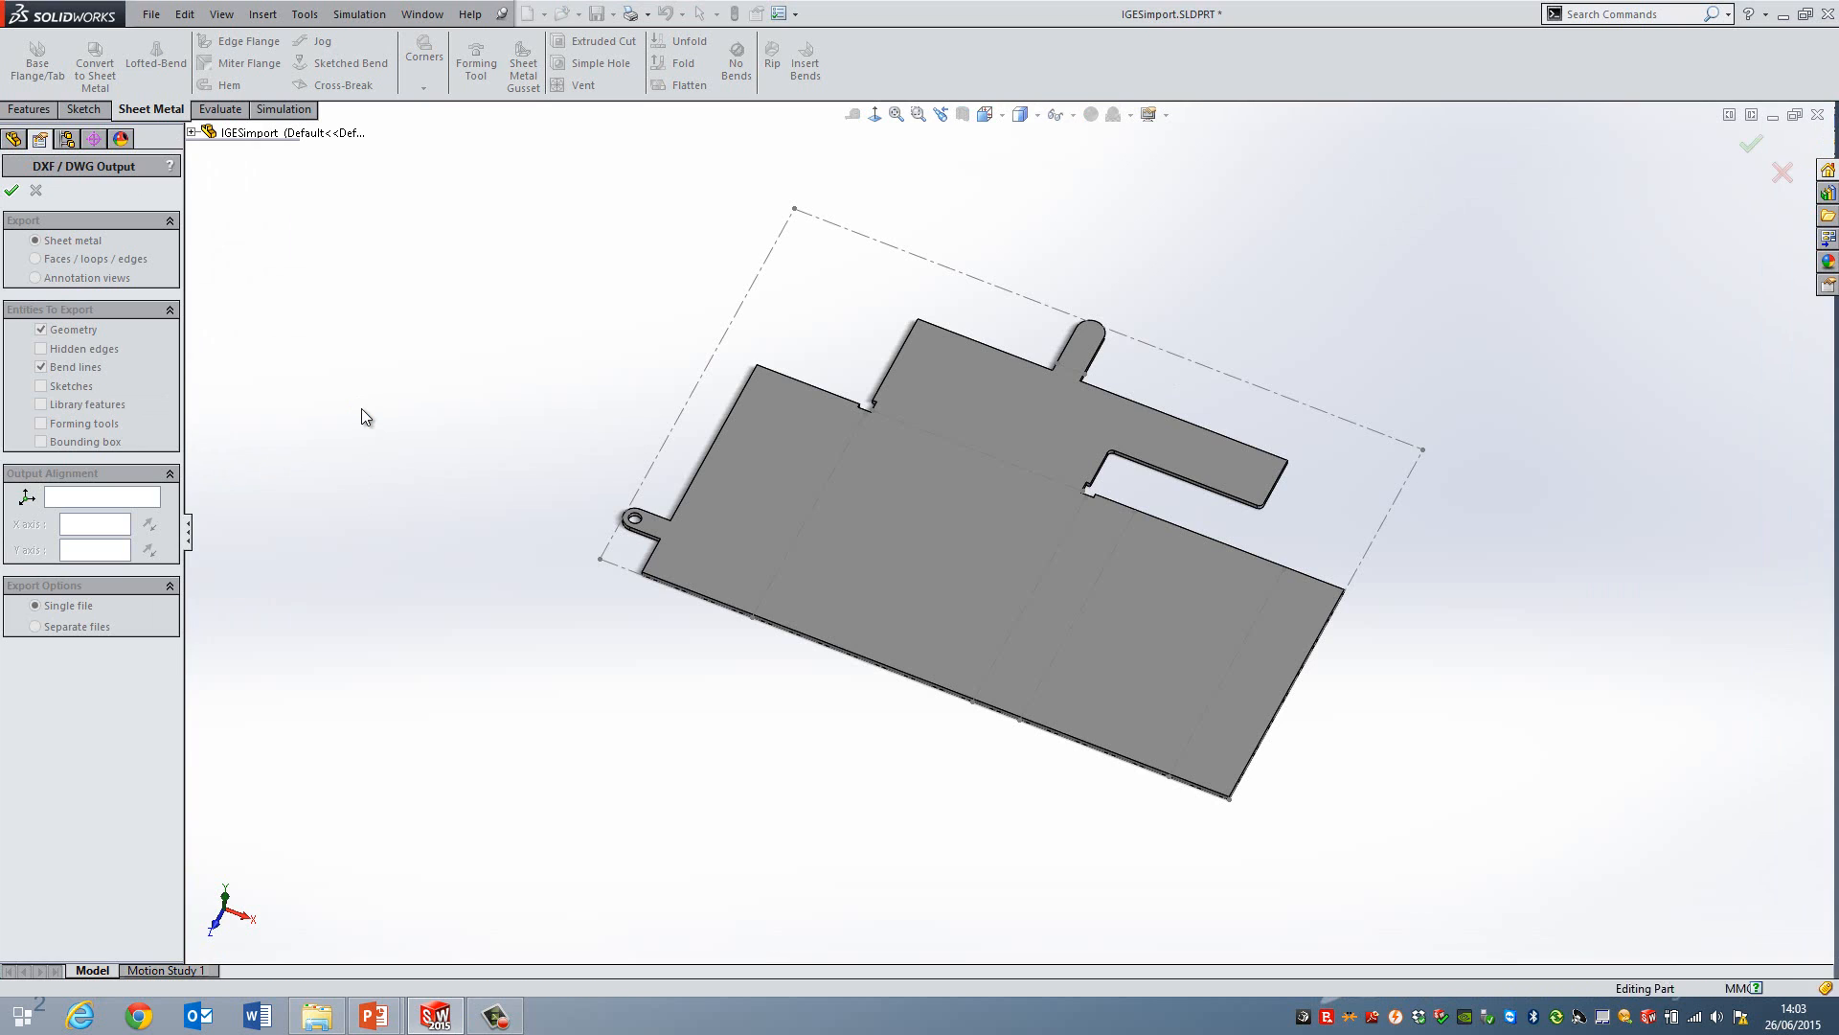
Step: Remove the stray line at the tab's base in DXF/DWG Cleanup and save the DXF
{"action": "left_click", "coordinate": [11, 190]}
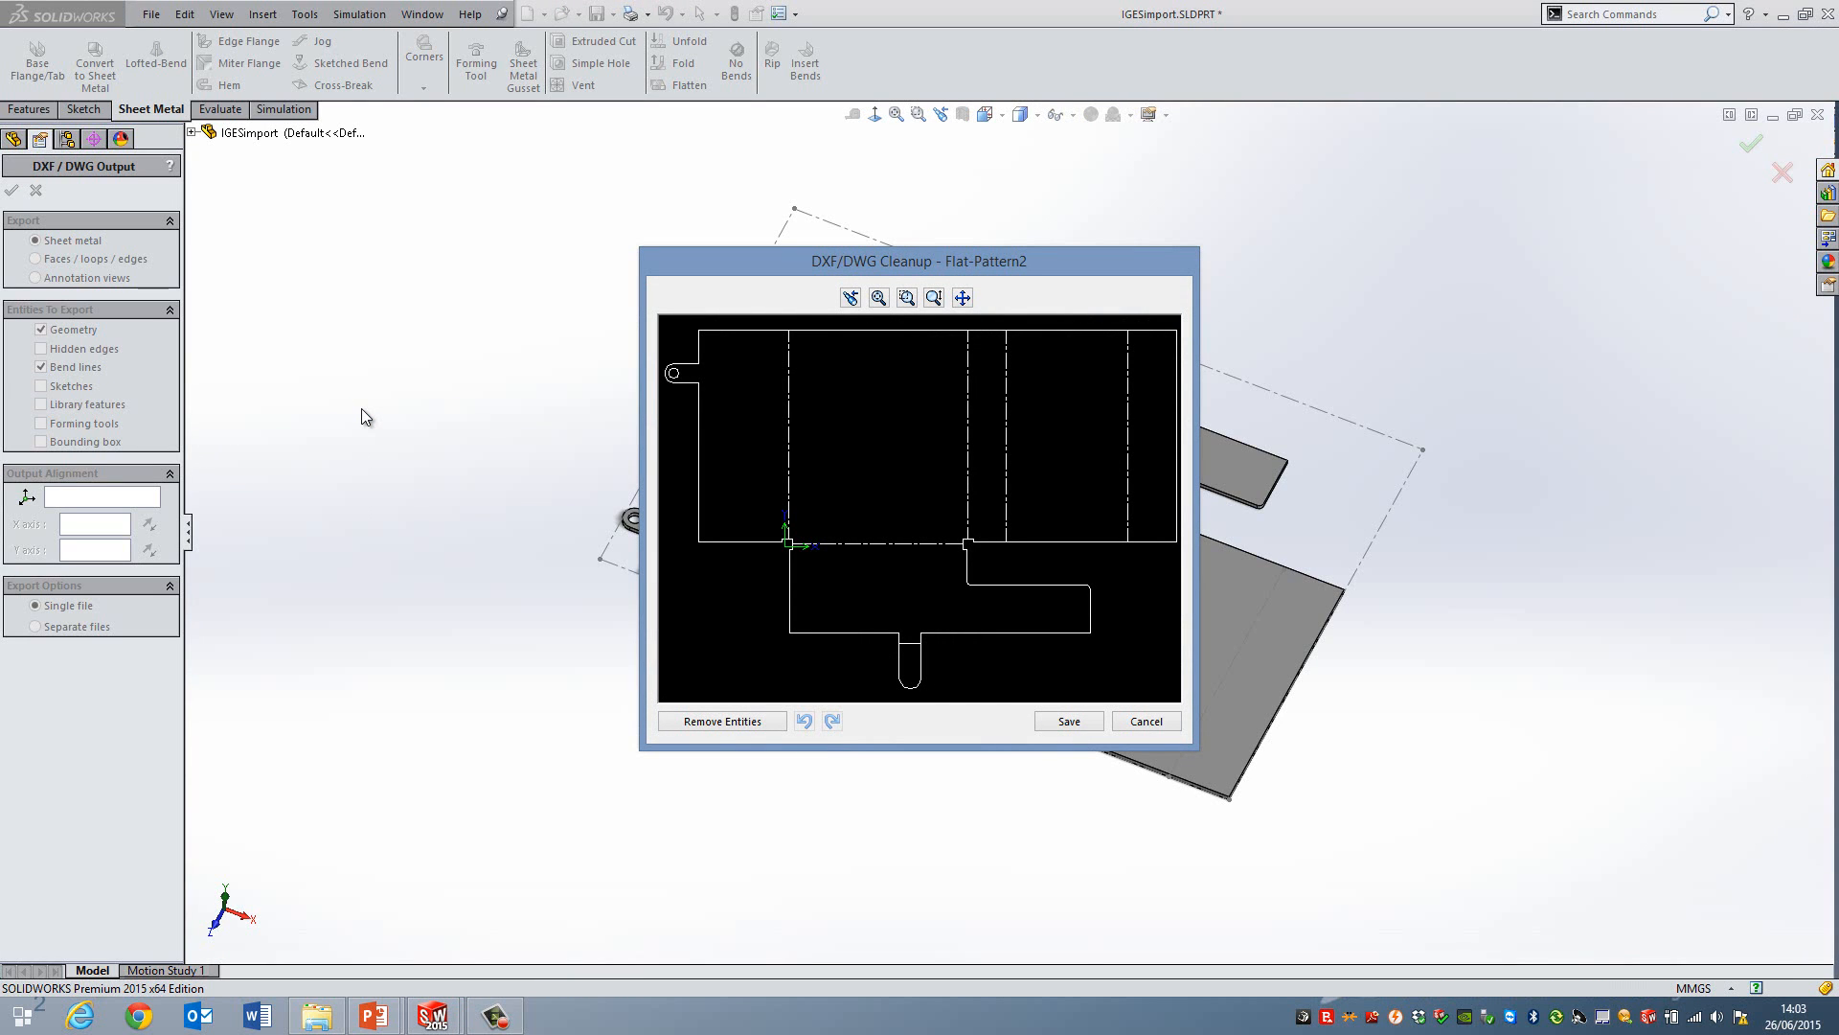
{"action": "mouse_move", "coordinate": [774, 623]}
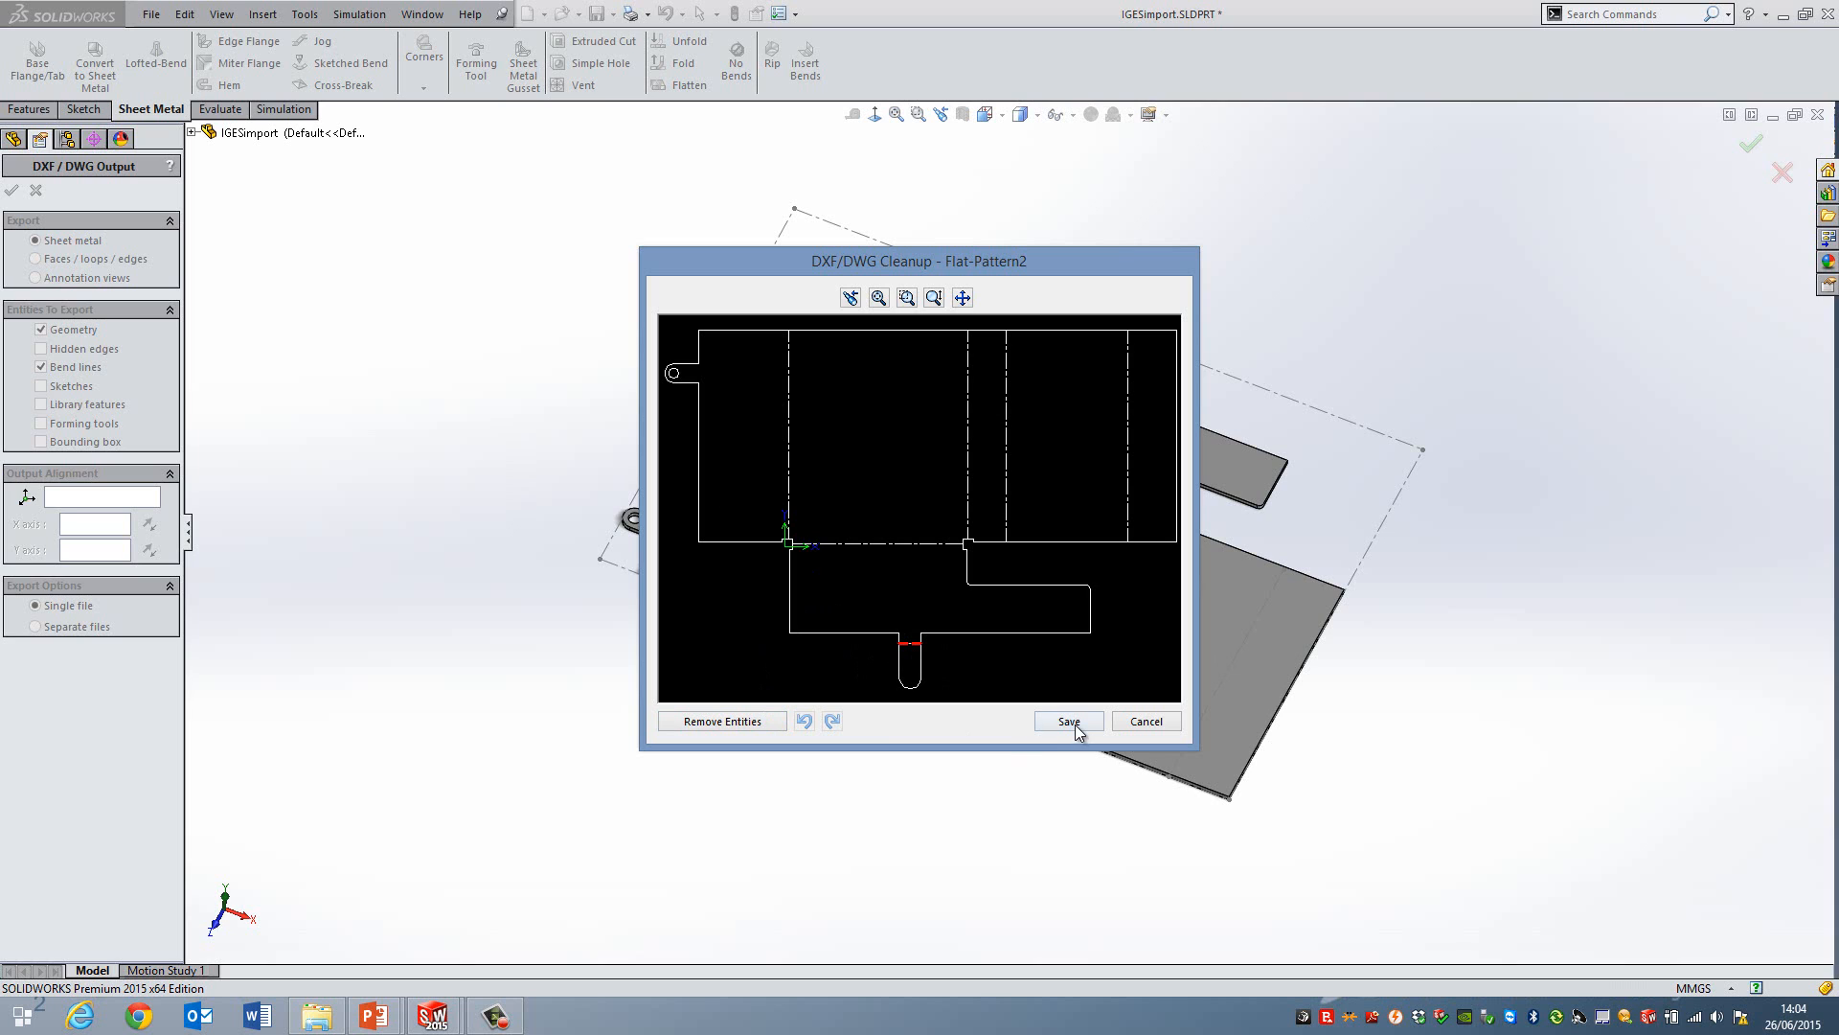
{"action": "left_click", "coordinate": [722, 721]}
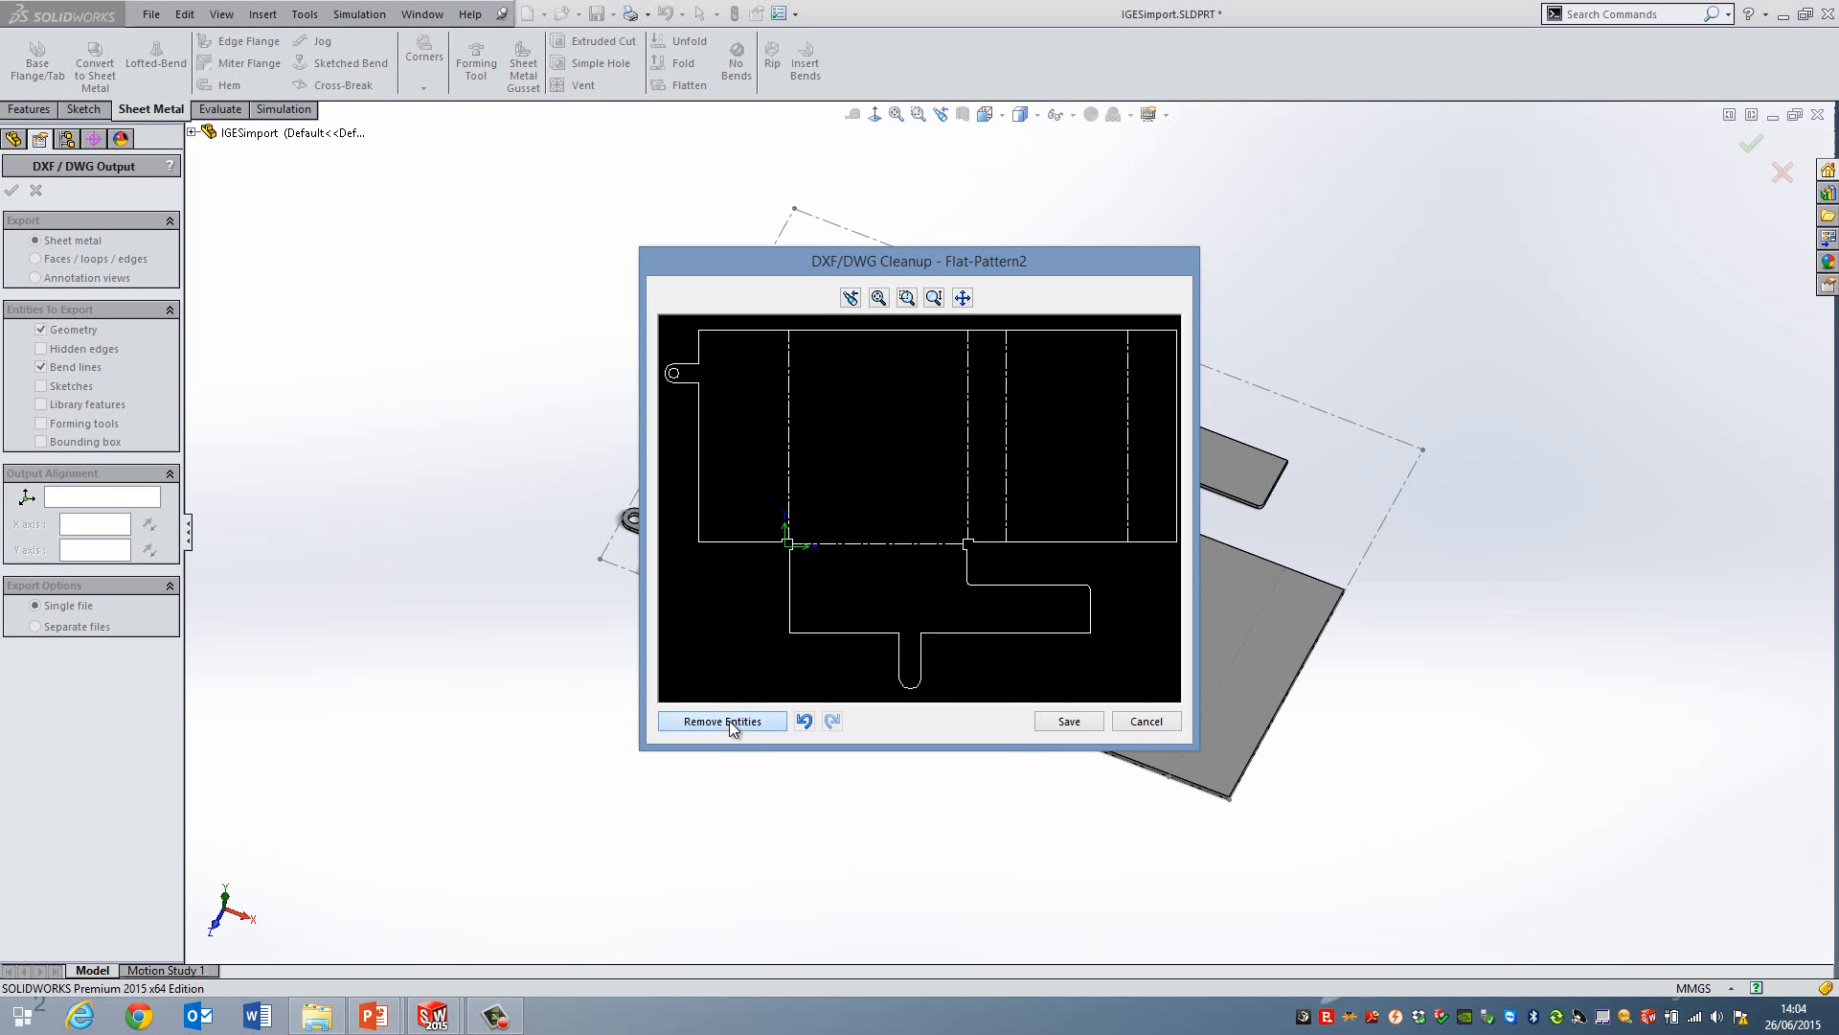
{"action": "mouse_move", "coordinate": [1066, 721]}
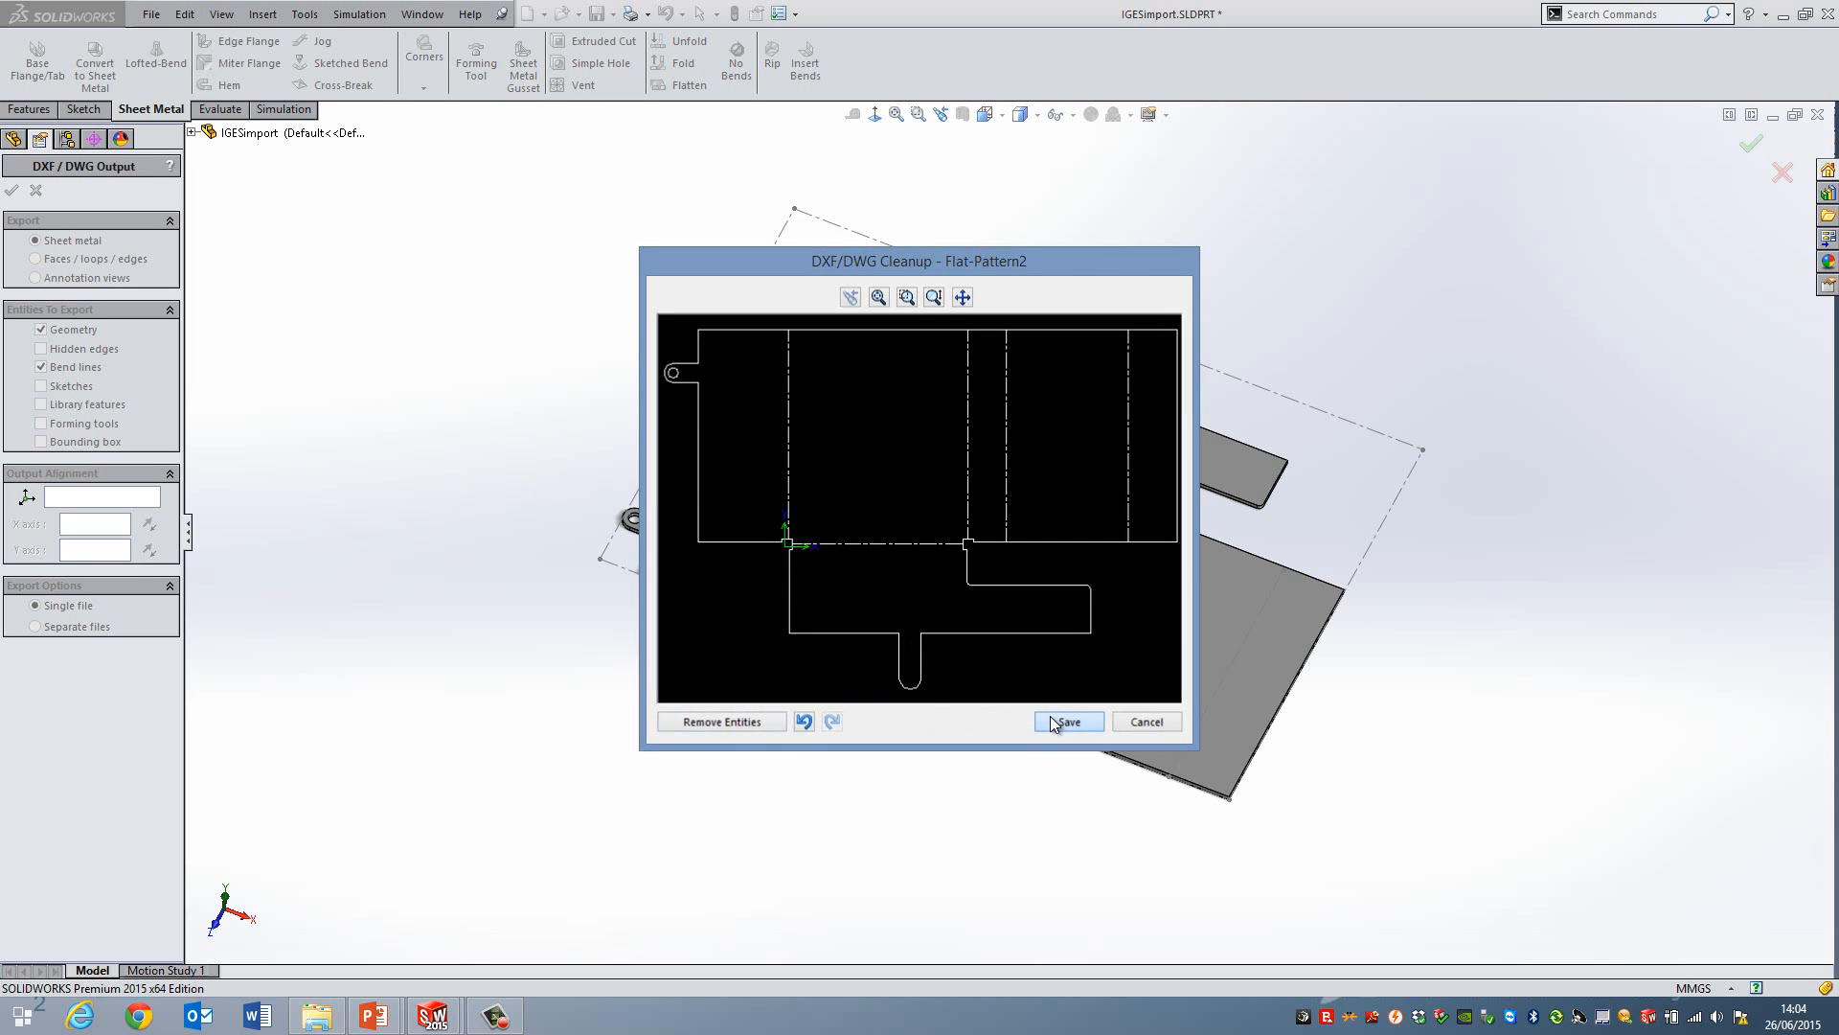
{"action": "left_click", "coordinate": [1065, 721]}
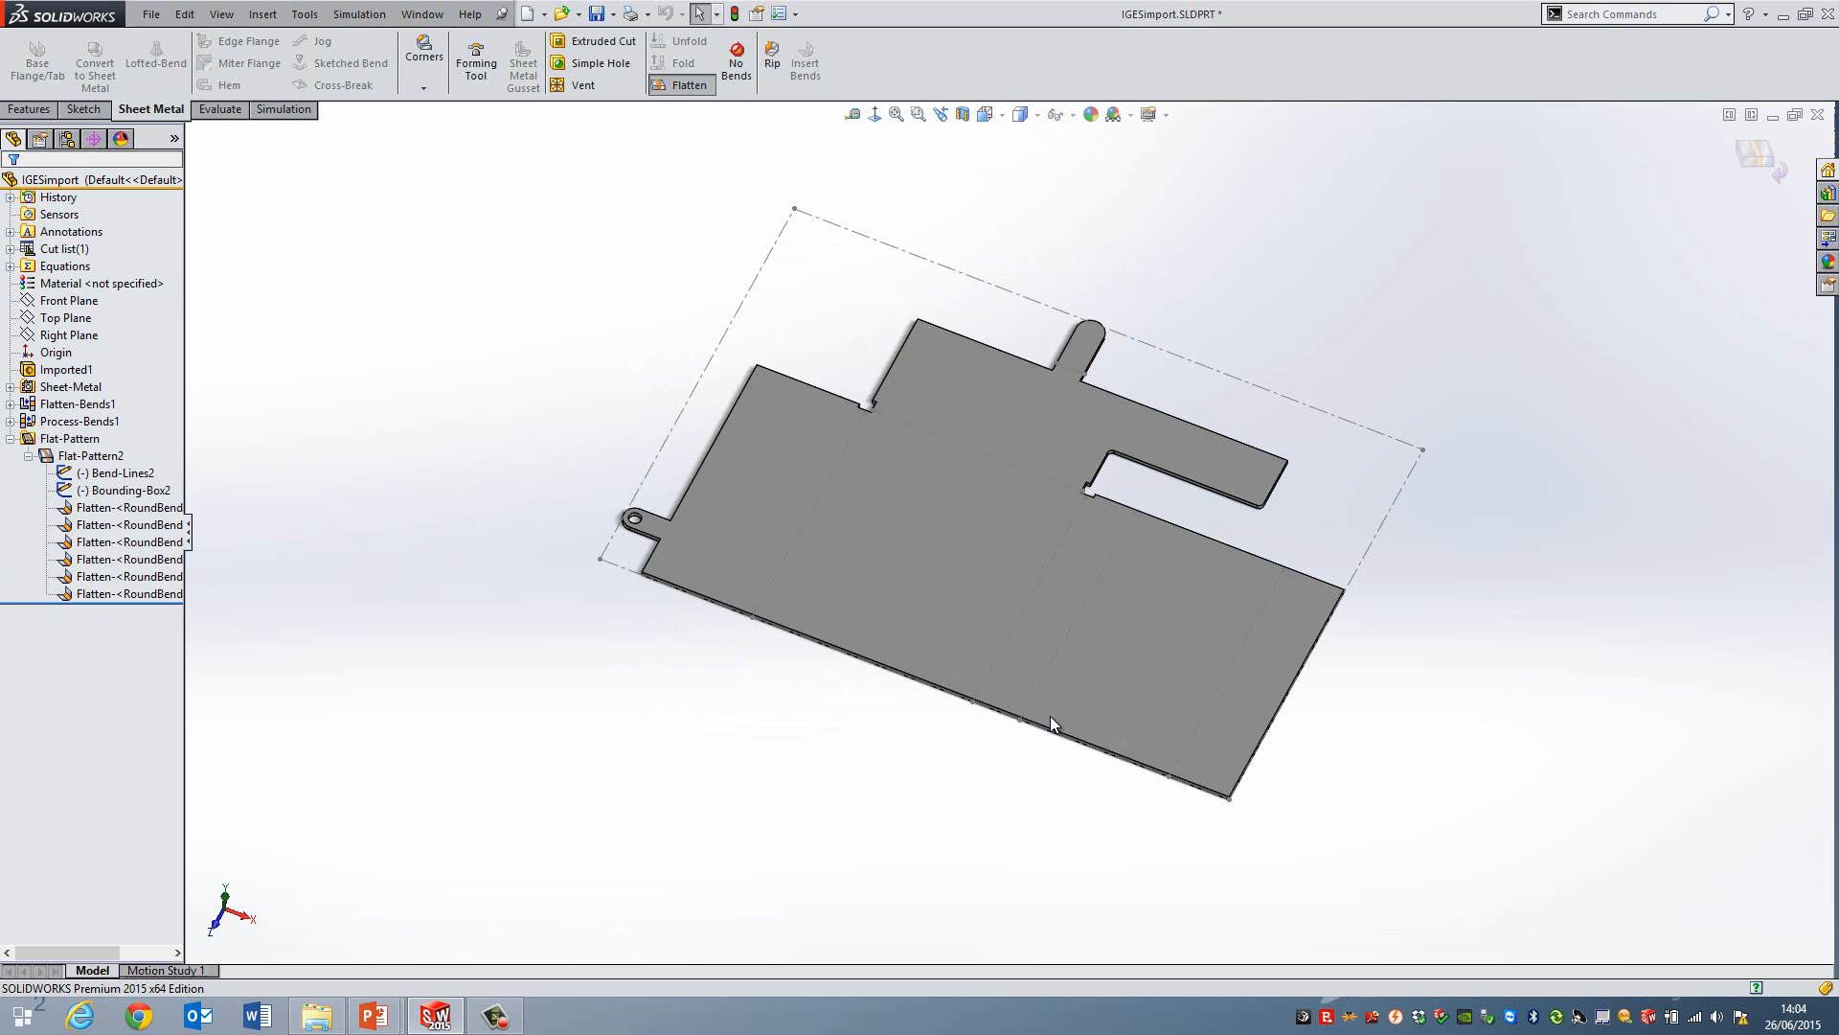